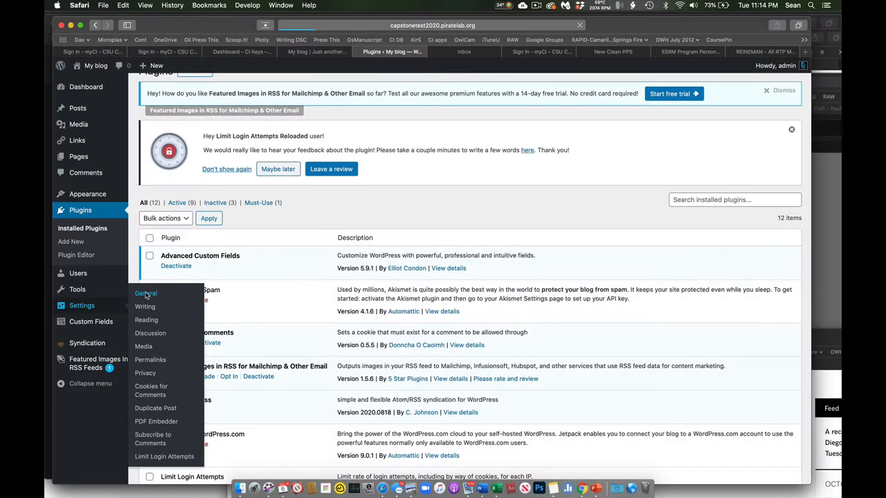
# Open the General Settings page from the Settings menu in the admin sidebar.
pyautogui.click(145, 293)
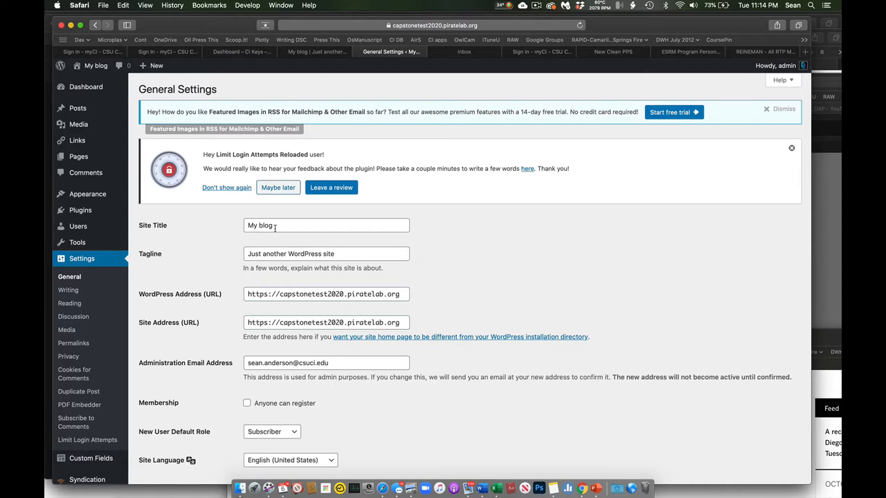
pyautogui.moveTo(252, 248)
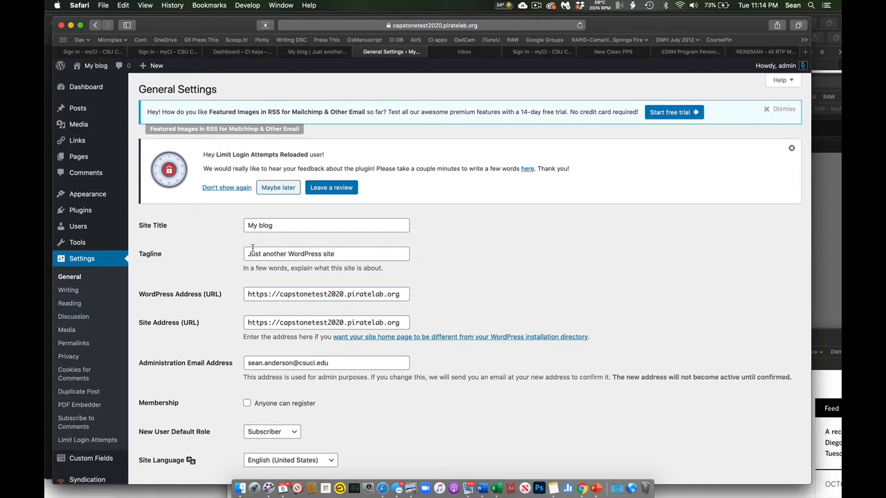
pyautogui.moveTo(244, 240)
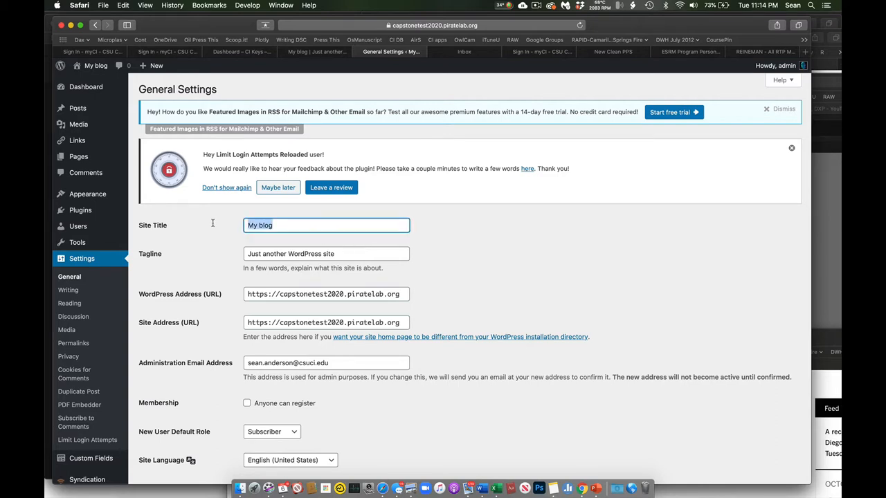
# Set the site title to "Sean's Road Kill Research" and tagline to "My journey to find dead critters".
pyautogui.write('S')
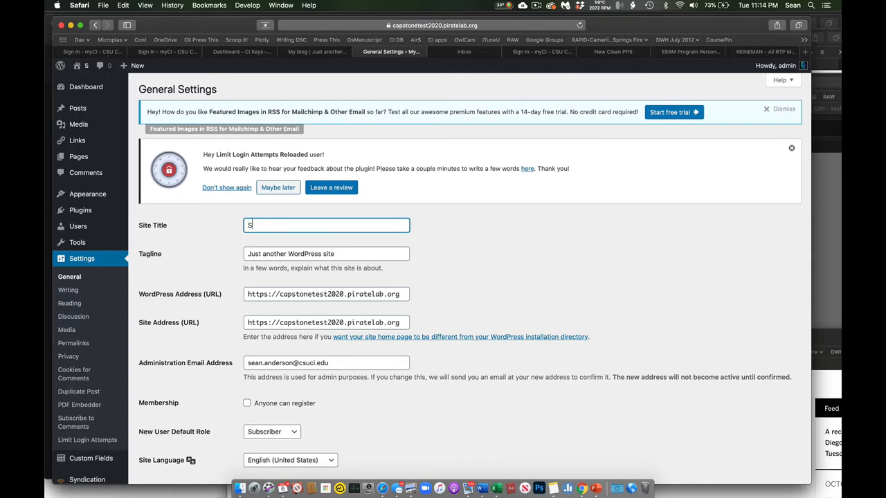
pyautogui.write("ean's")
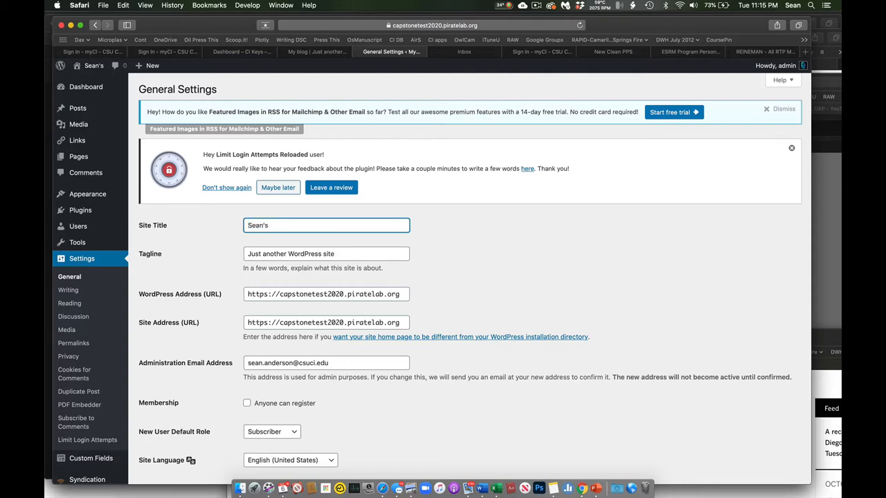
pyautogui.write('Road Kill Research')
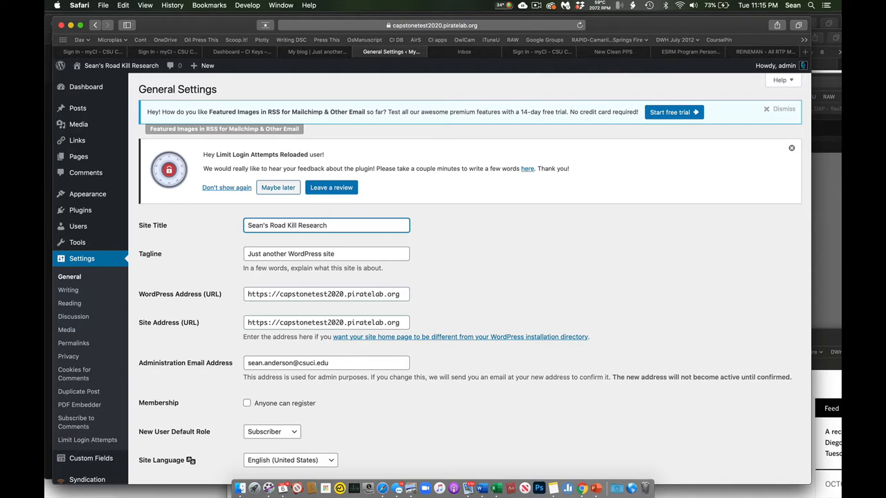
pyautogui.click(271, 225)
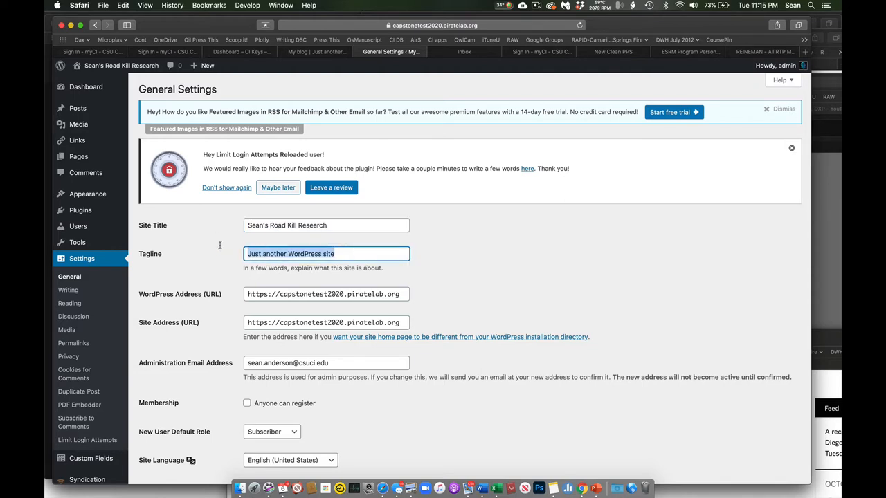
pyautogui.write('My journey')
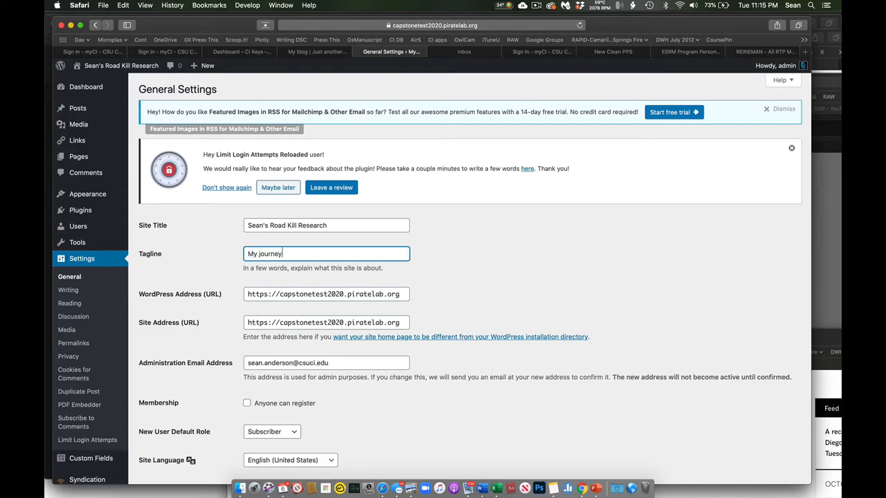
pyautogui.write('to f')
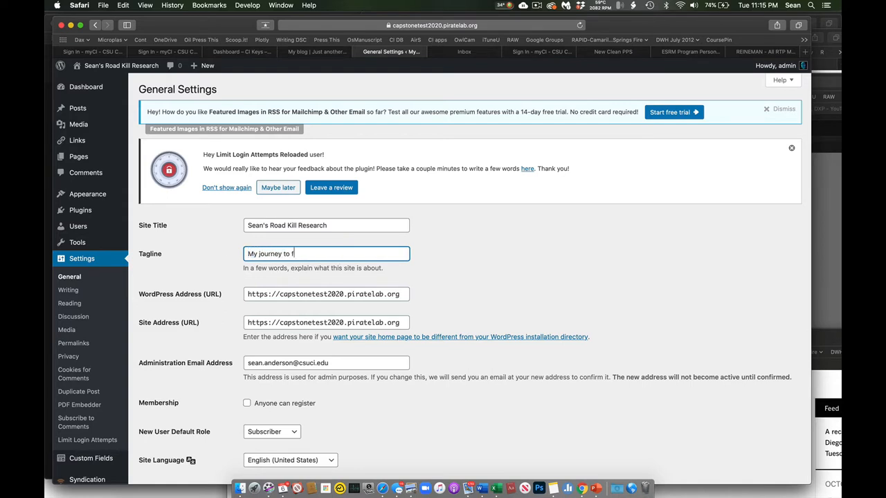
pyautogui.write('ind dead')
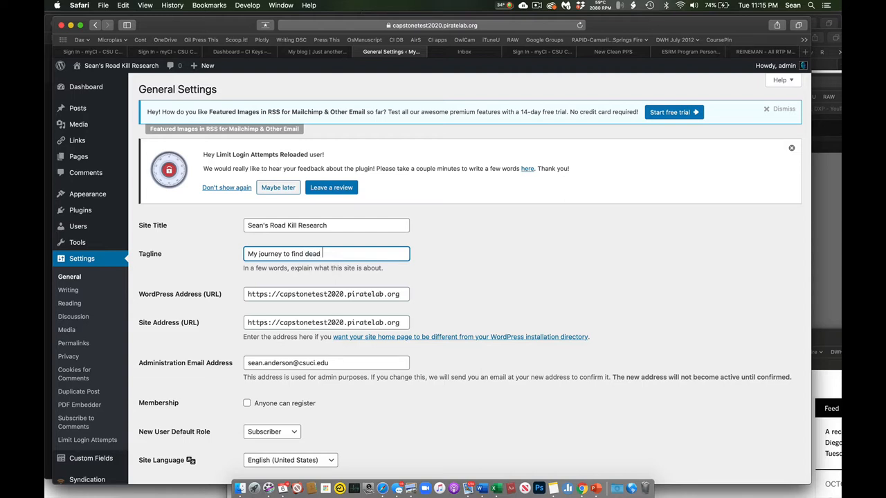
pyautogui.write('critters')
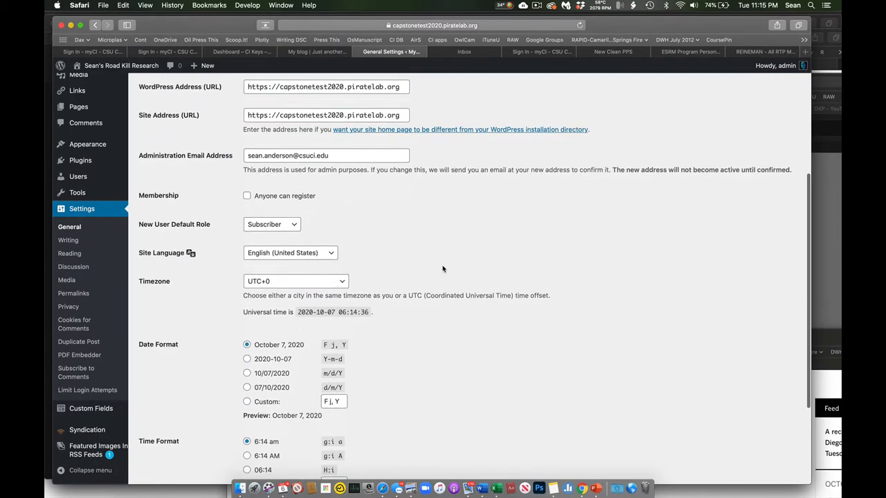
# Save the new site title and tagline in General Settings.
pyautogui.scroll(-3)
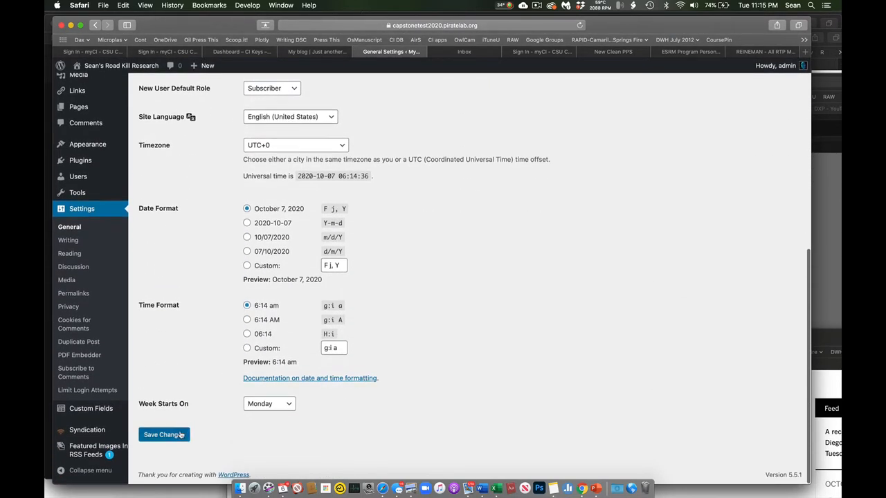
pyautogui.click(164, 434)
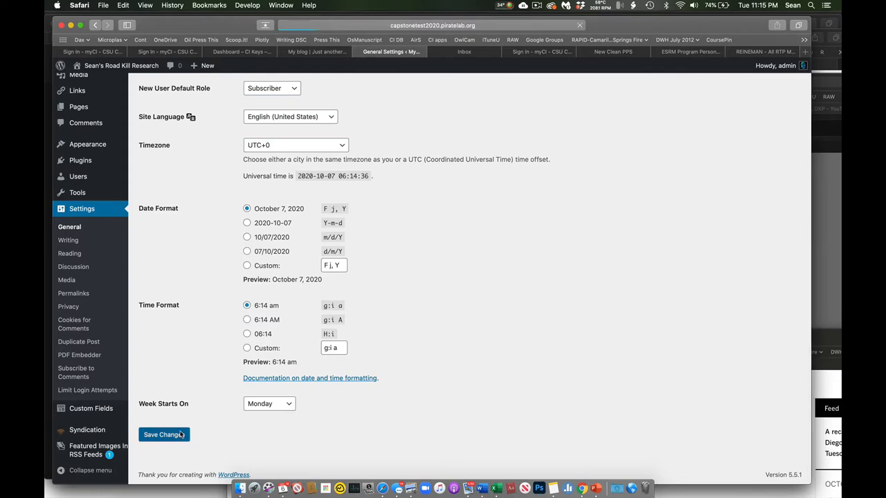
pyautogui.click(164, 435)
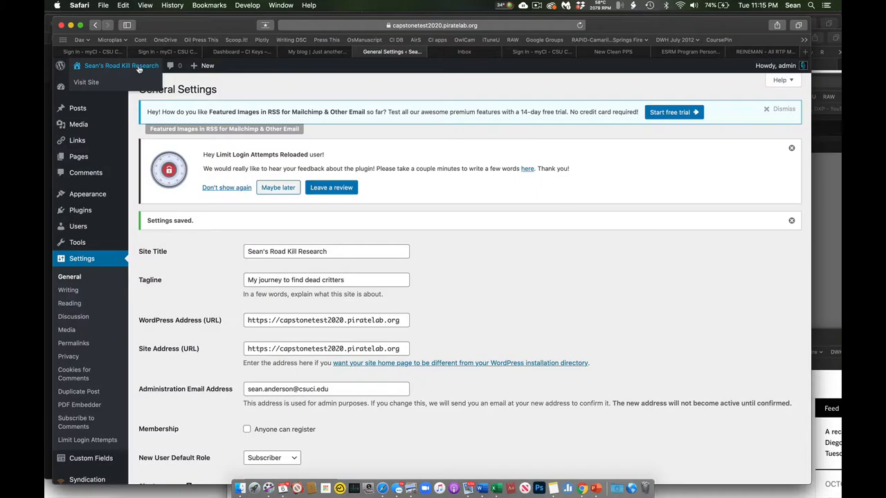
pyautogui.moveTo(80, 210)
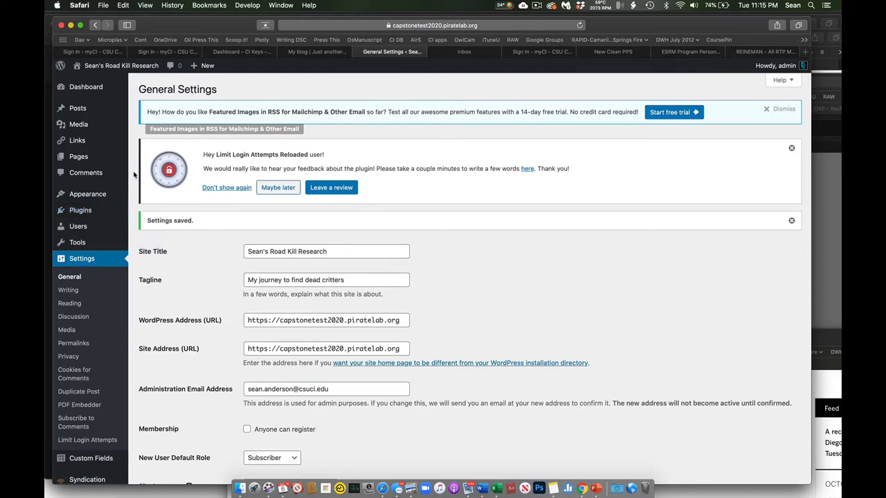
pyautogui.moveTo(134, 174)
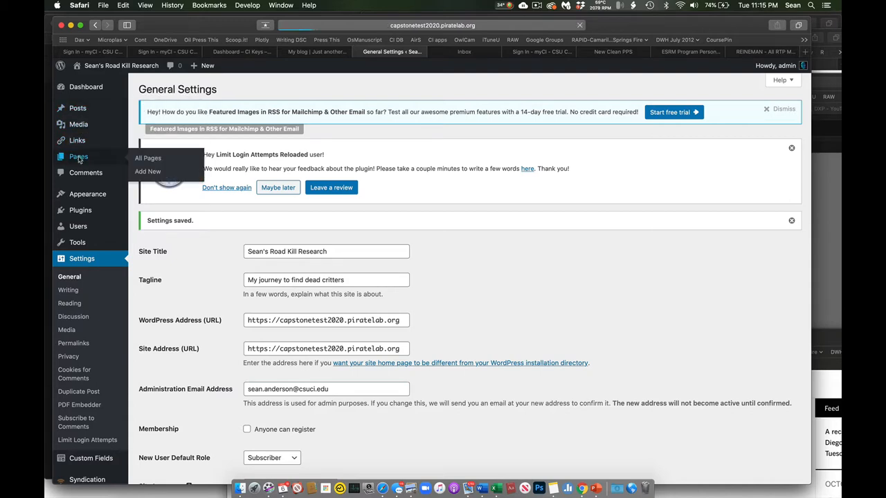
# Create a new page titled 'My 1st Test Page' and start its body content.
pyautogui.click(78, 156)
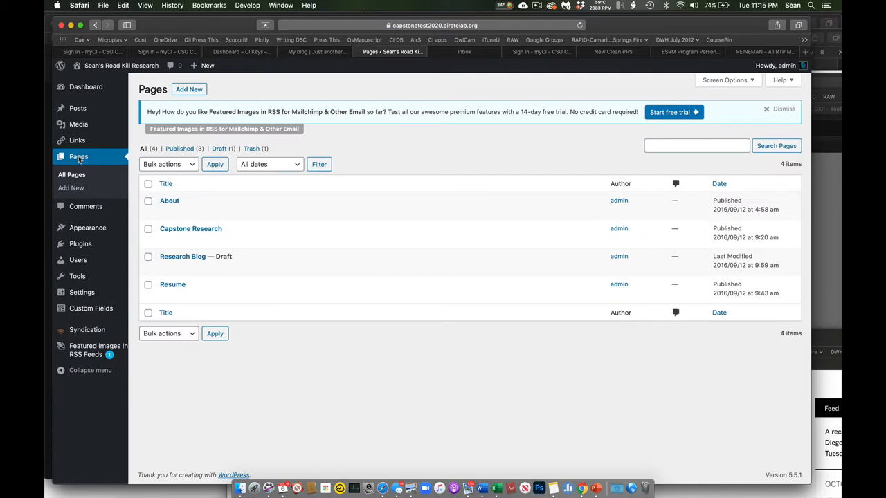
pyautogui.moveTo(195, 98)
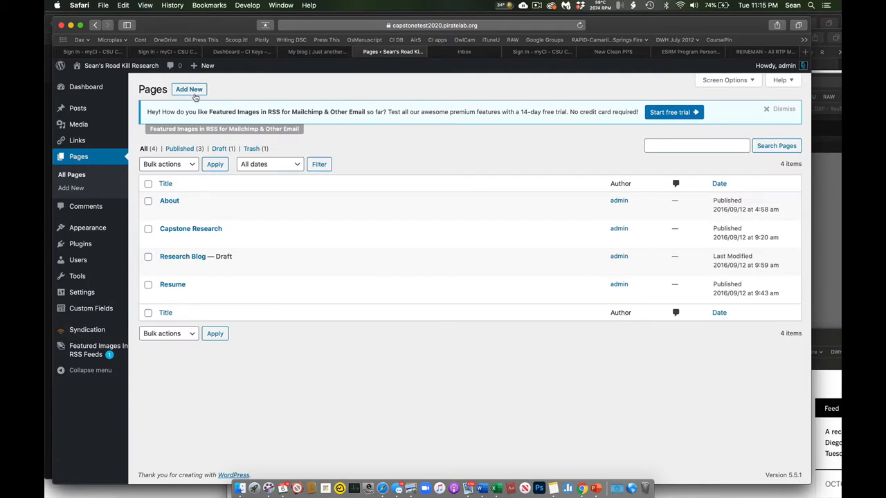
pyautogui.click(189, 89)
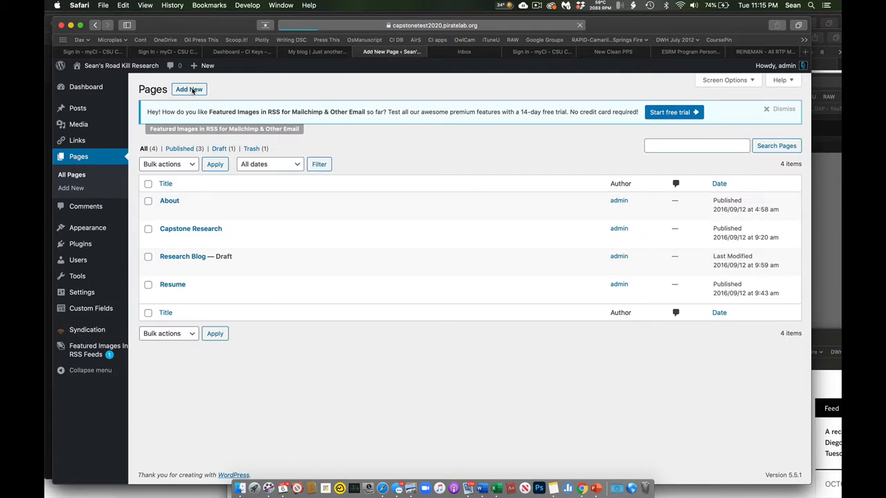
pyautogui.click(189, 88)
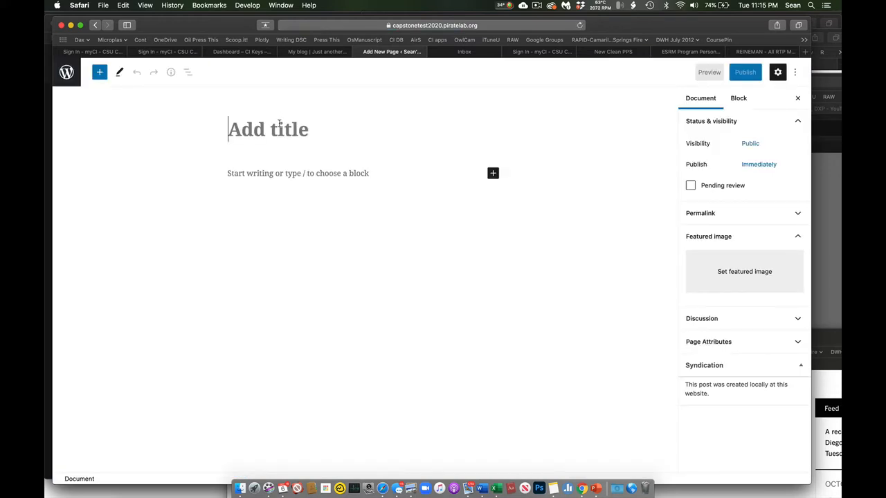
pyautogui.write('My Test')
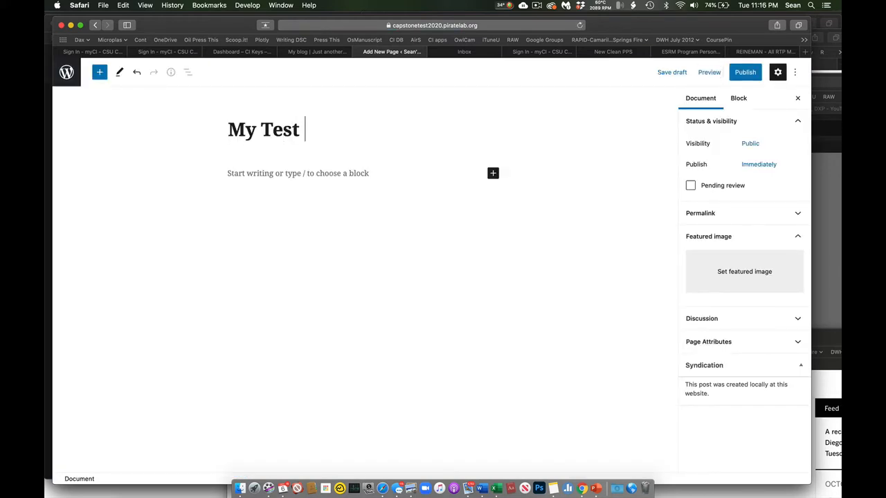
pyautogui.write('Page')
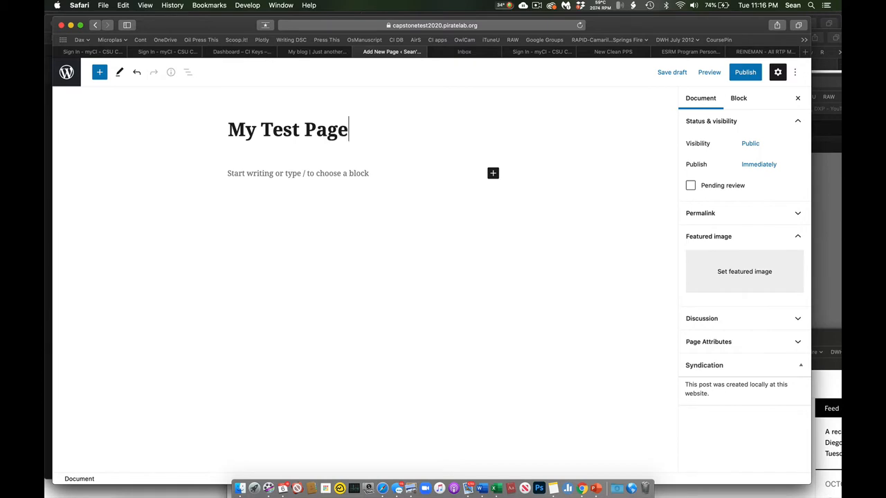
pyautogui.write('1st')
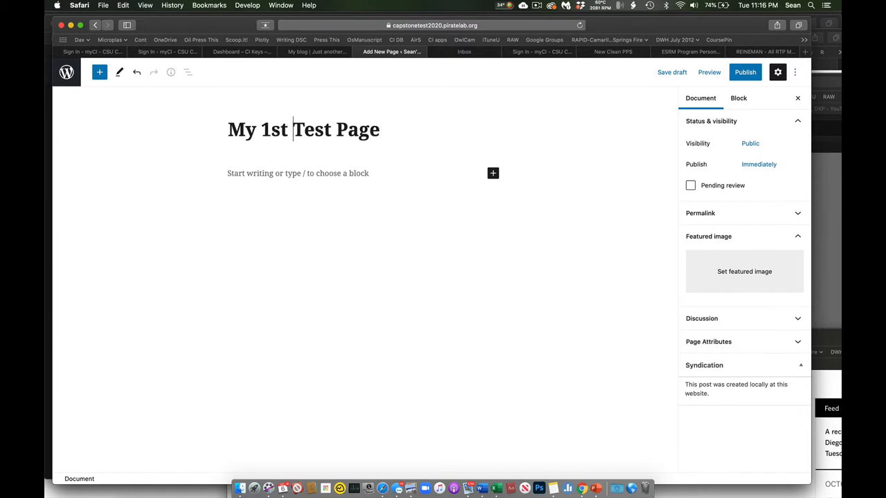
pyautogui.click(277, 173)
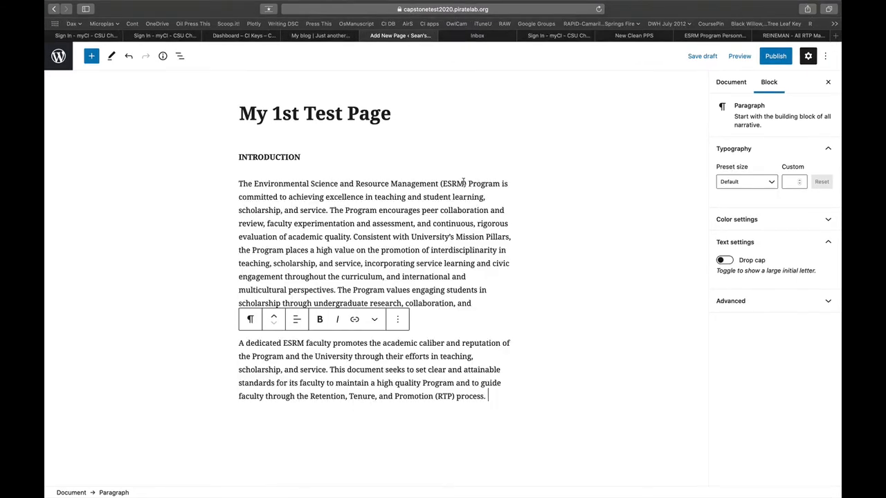
# Delete the INTRODUCTION line and bring up the block inserter.
pyautogui.click(730, 81)
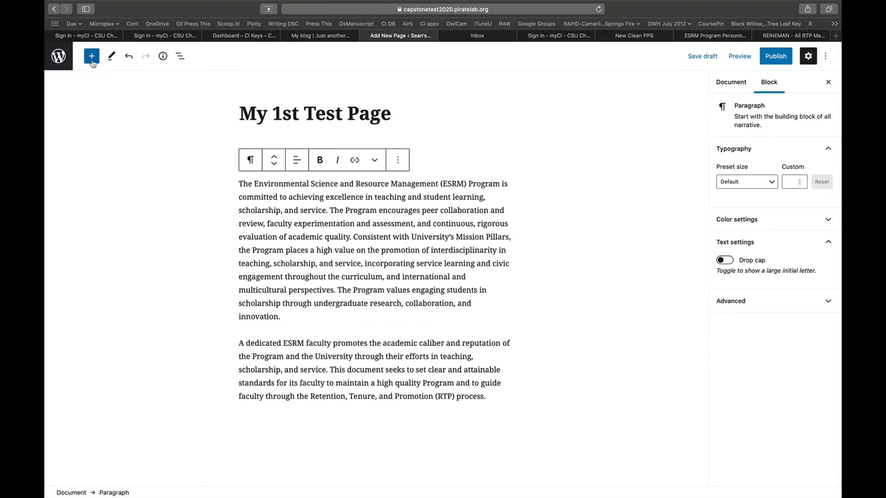
pyautogui.click(92, 56)
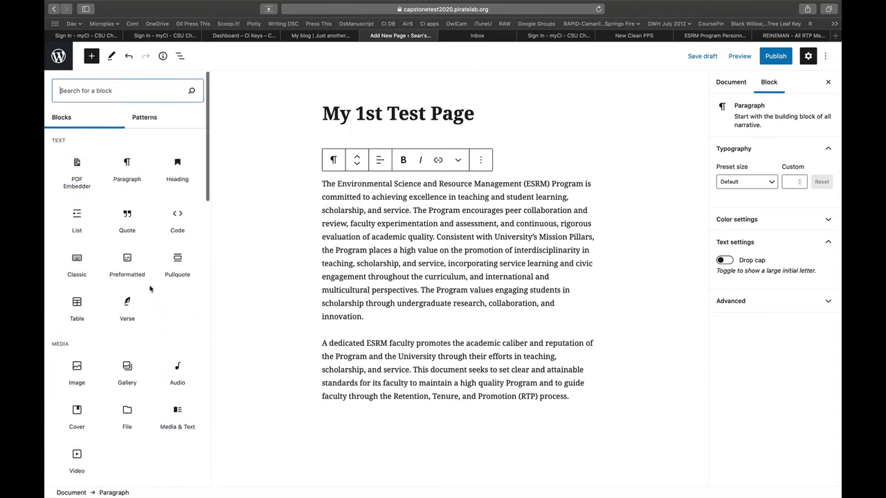
pyautogui.moveTo(126, 218)
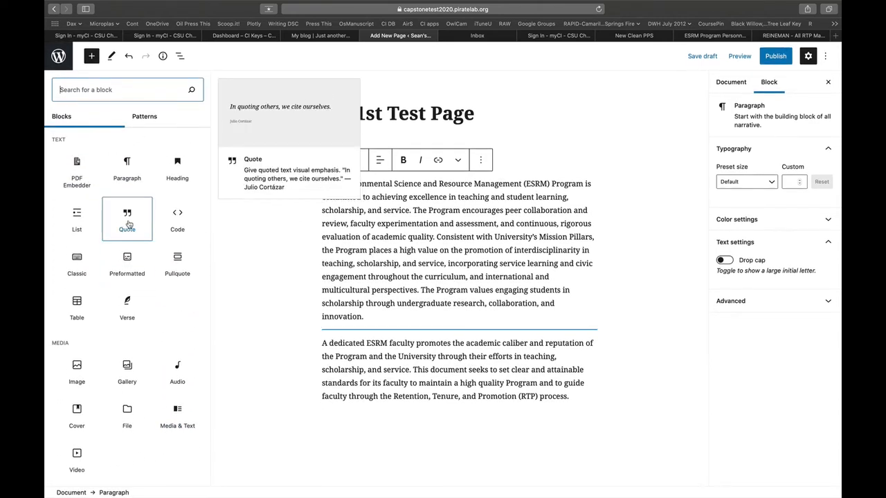
pyautogui.moveTo(109, 199)
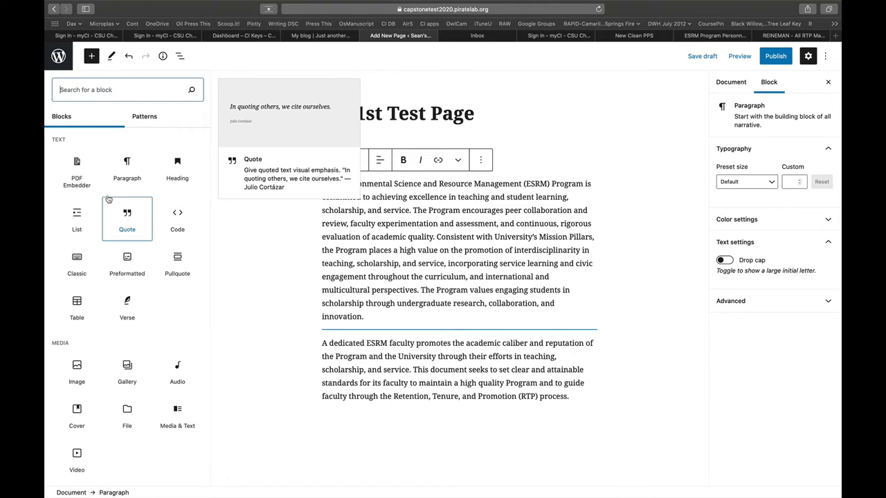
pyautogui.moveTo(77, 171)
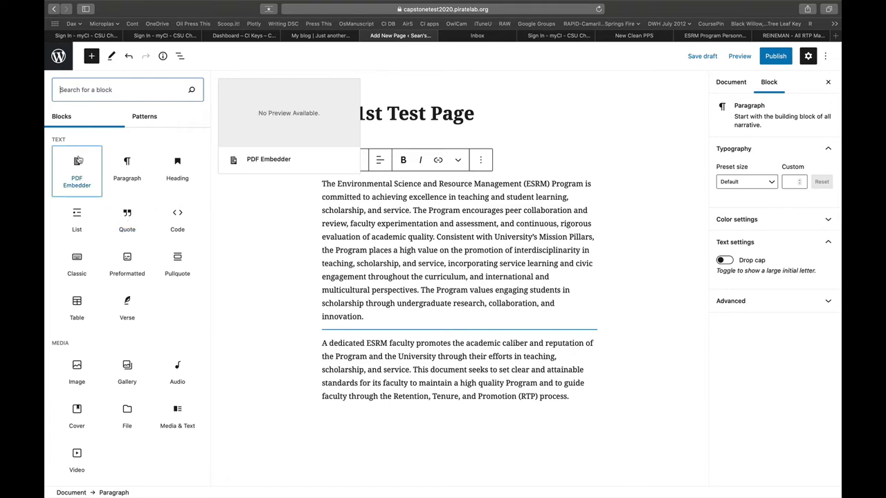
pyautogui.moveTo(127, 169)
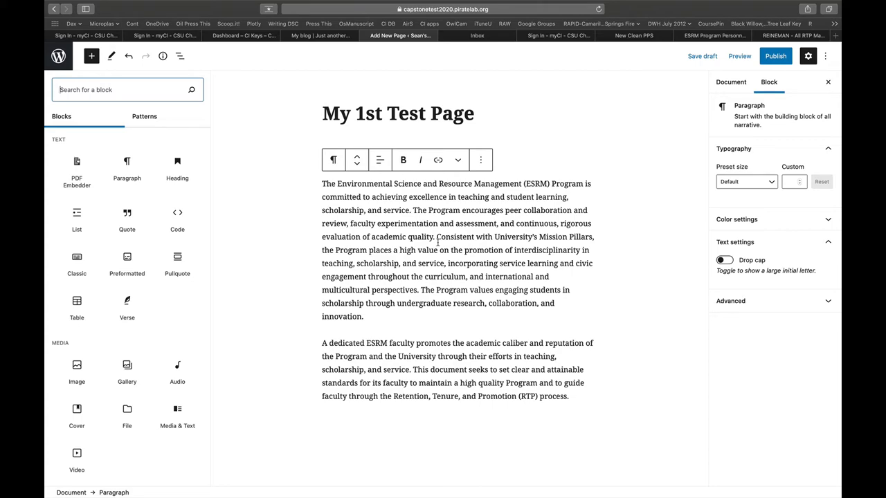
pyautogui.moveTo(484, 272)
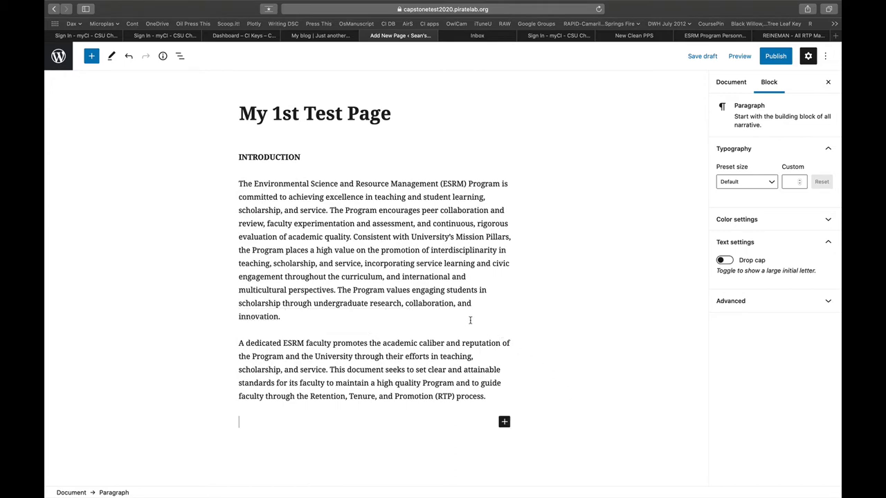
# Add an Image block below the second ESRM paragraph and start uploading a file.
pyautogui.click(91, 56)
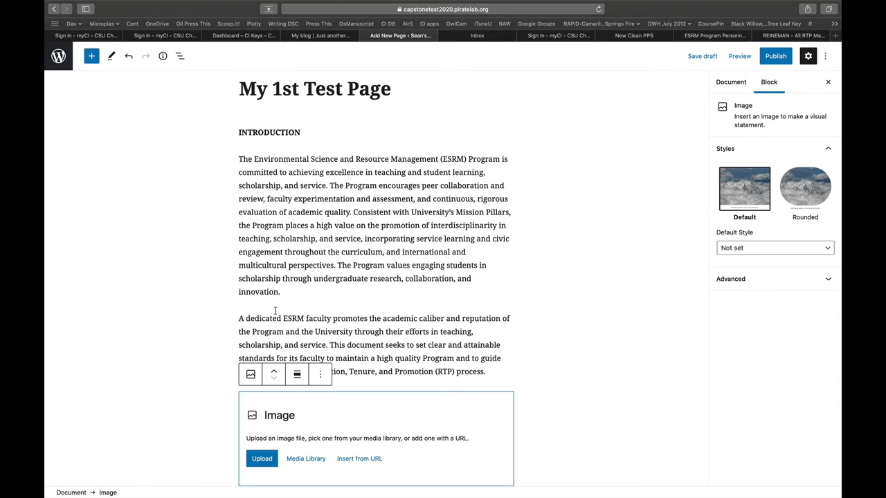
pyautogui.moveTo(306, 459)
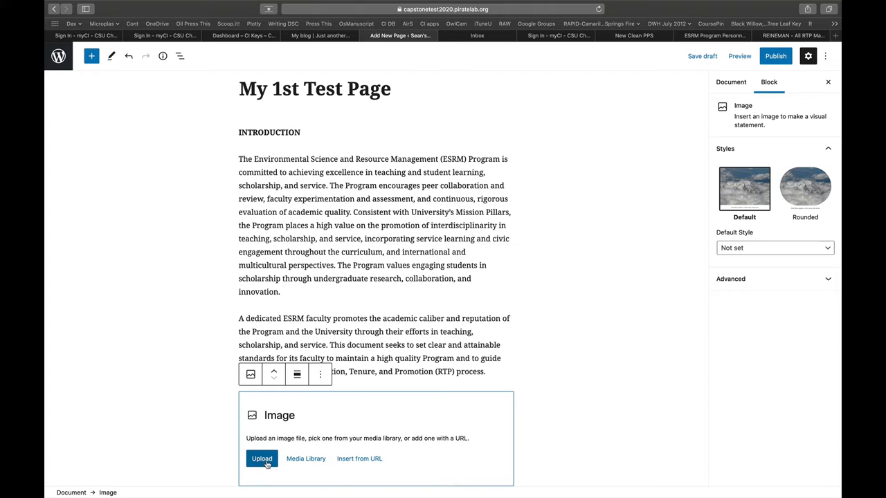
pyautogui.click(262, 458)
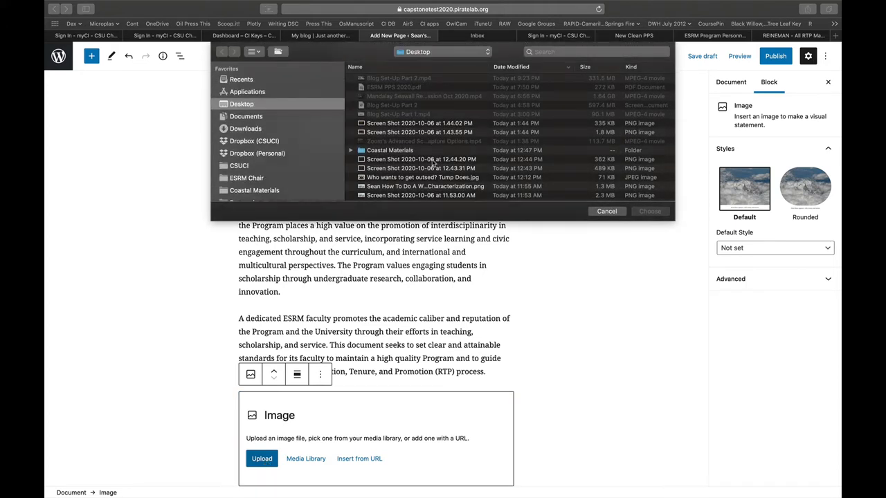
# Scroll through the Desktop in the file picker to find the map screenshot.
pyautogui.scroll(-3)
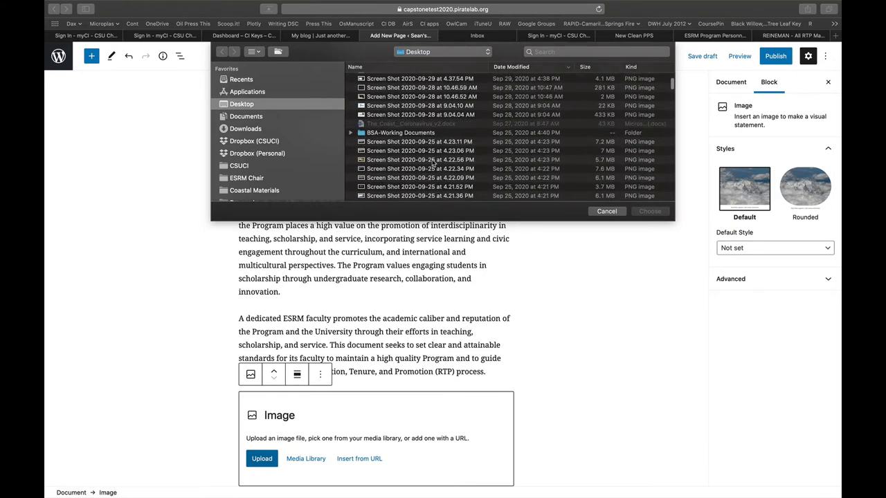
pyautogui.scroll(-3)
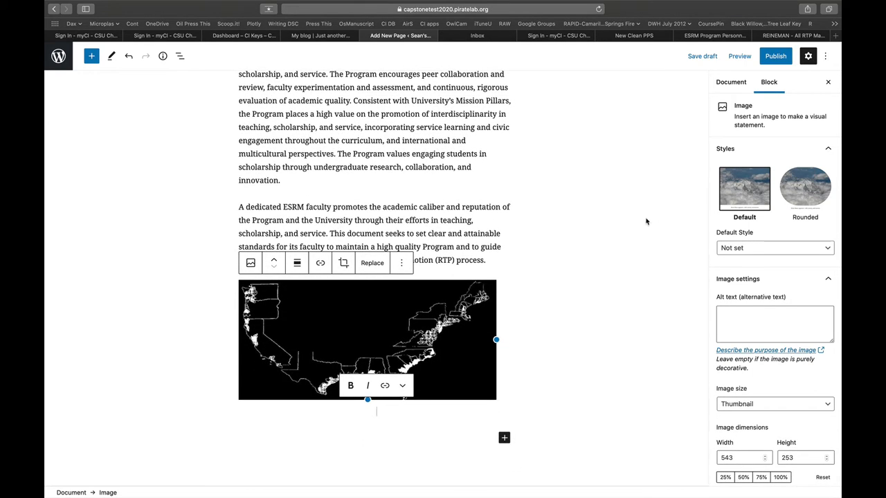
pyautogui.moveTo(604, 260)
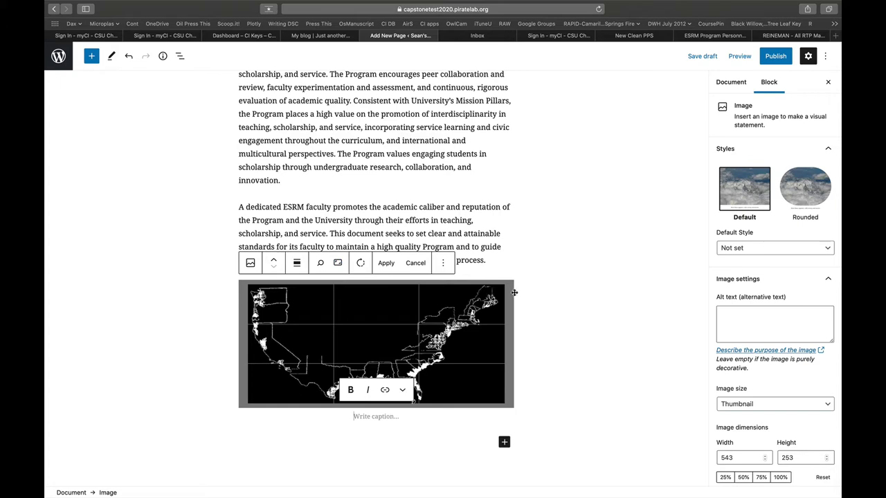
pyautogui.click(442, 262)
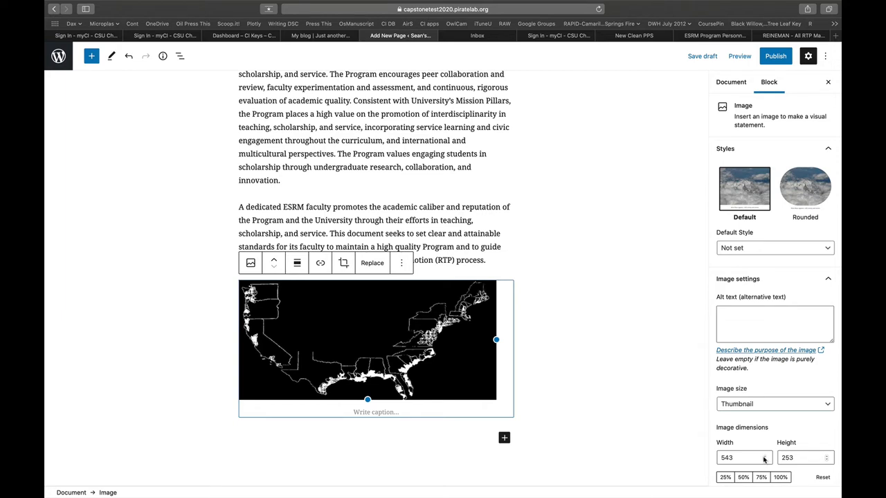
pyautogui.moveTo(504, 448)
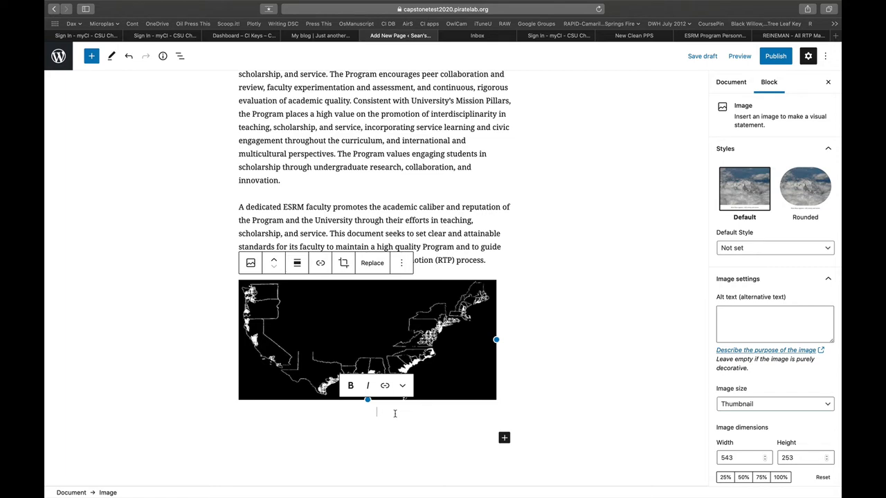
# Caption the map 'Salt Marsh distribution across the lower 48 states.' with source 'XXXXXX'.
pyautogui.write('This is')
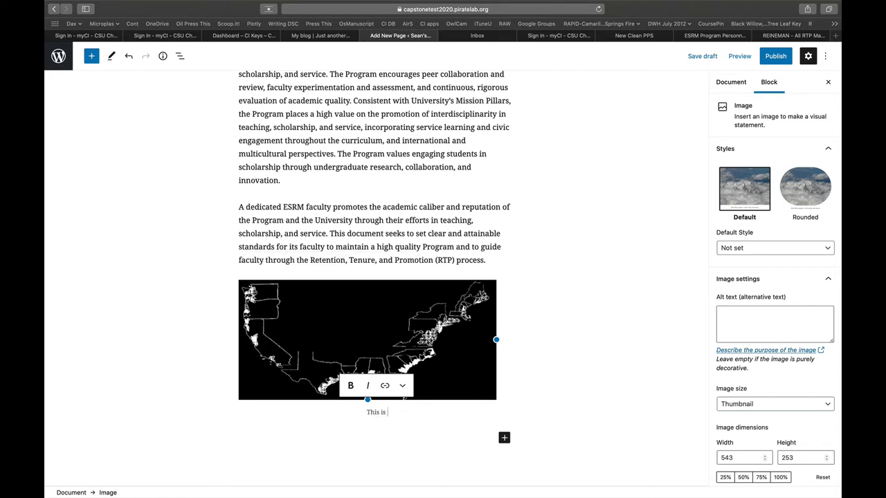
pyautogui.press('Backspace')
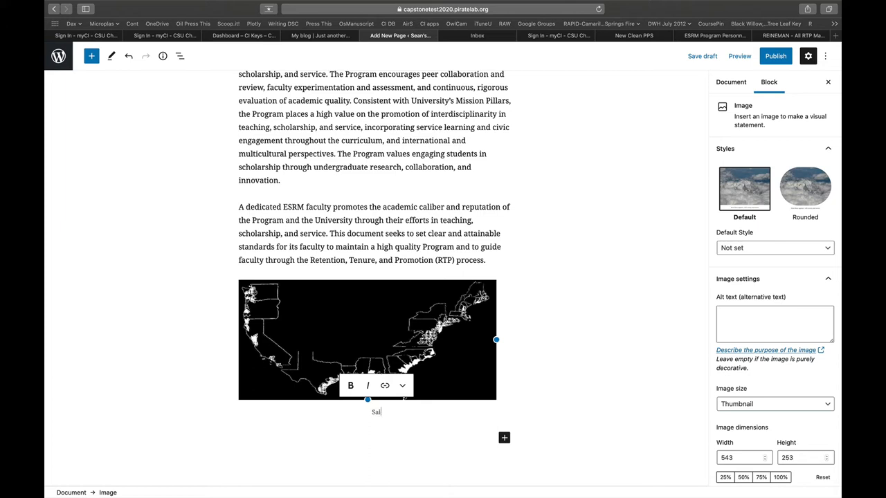
pyautogui.write('Salt Marsh distr')
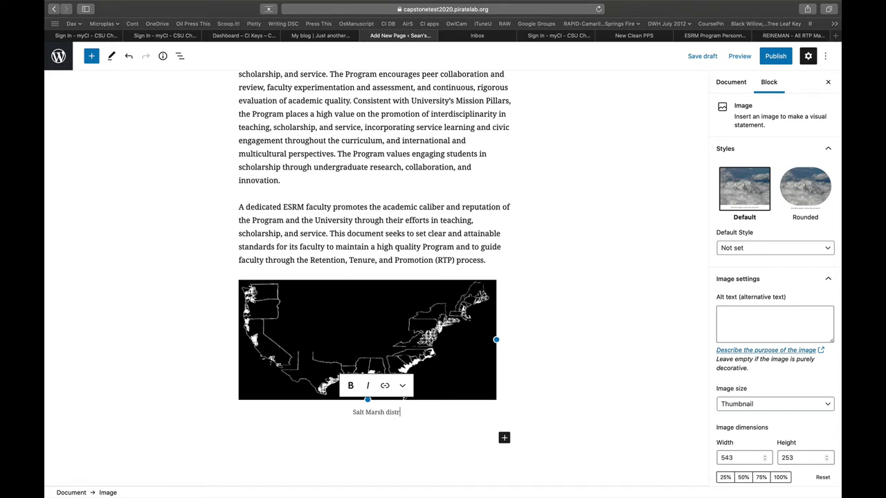
pyautogui.write('ribution across the lower 48 states.')
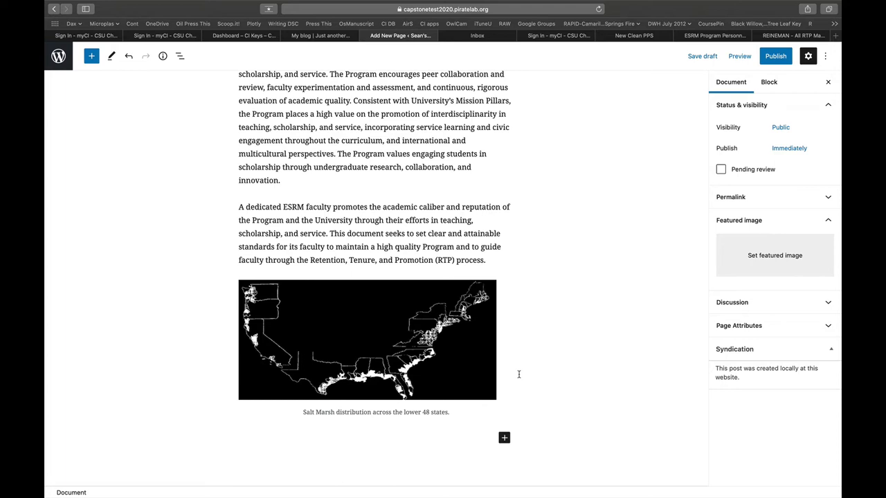
pyautogui.moveTo(462, 408)
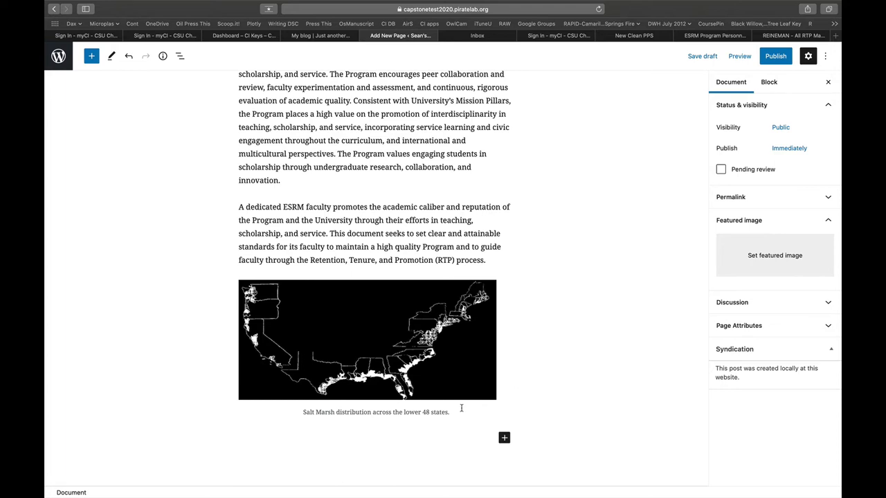
pyautogui.click(366, 339)
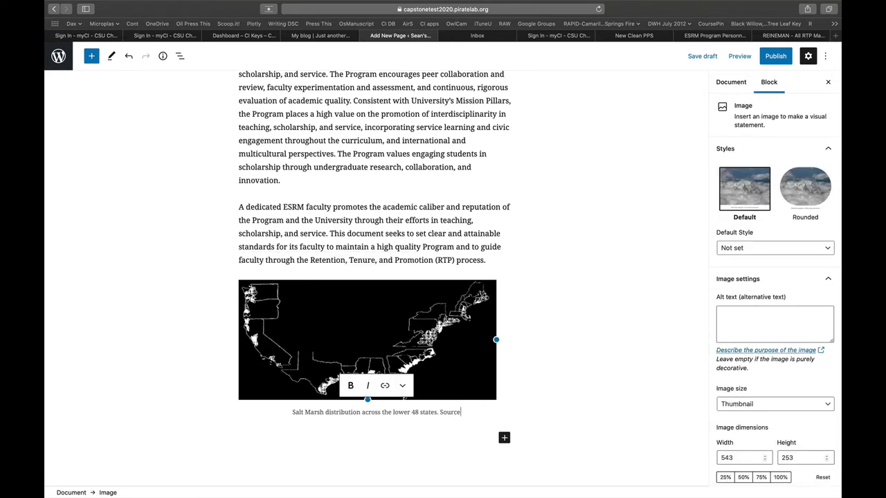
pyautogui.write('XXXXXX')
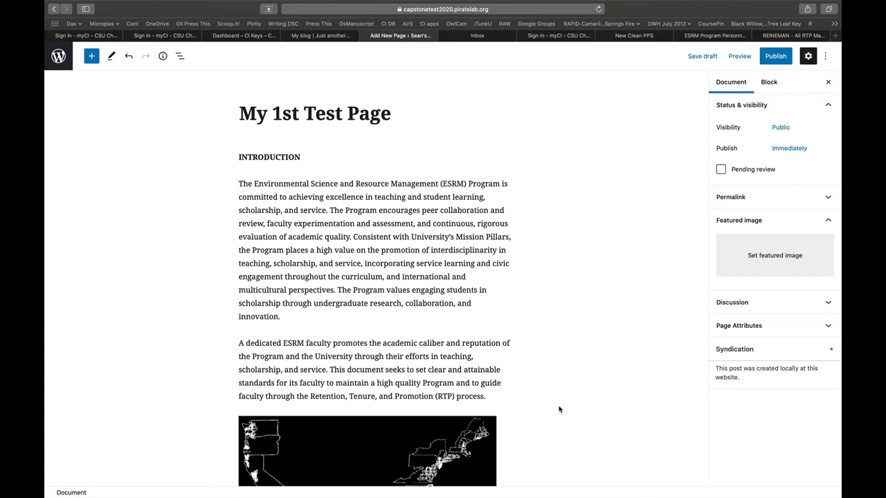
pyautogui.moveTo(548, 392)
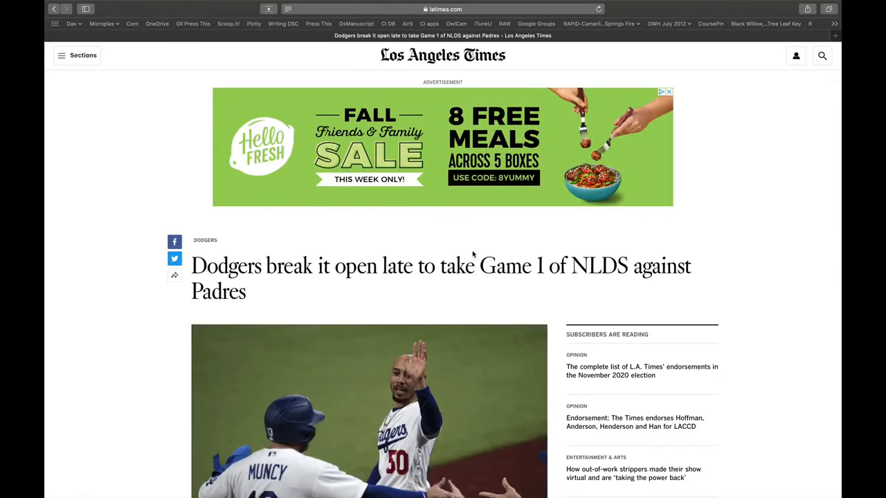
# Link 'peer collaboration' to the LA Times Dodgers NLDS article, opening in a new tab.
pyautogui.click(442, 9)
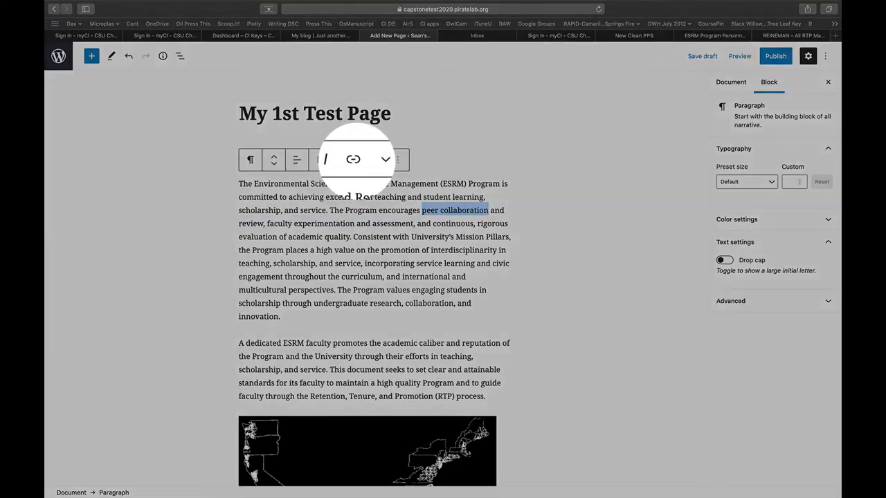
pyautogui.click(353, 159)
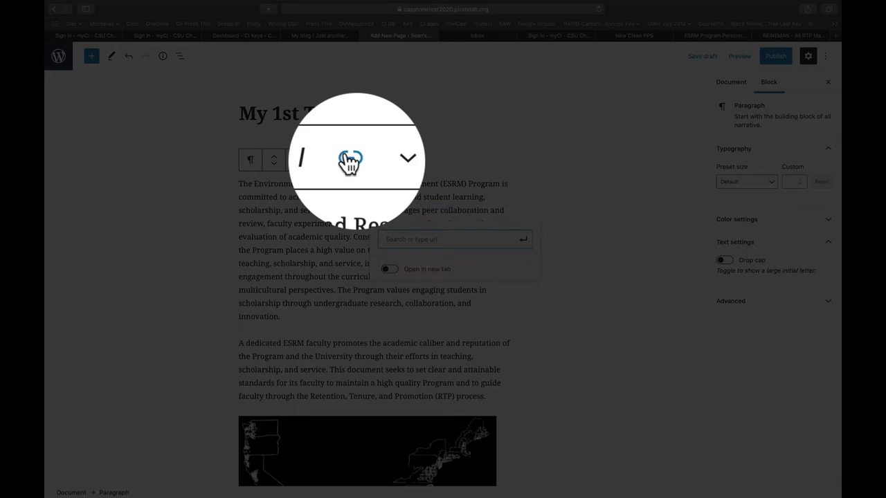
pyautogui.write('late-to-take-game-1-of-nlds-against-padres')
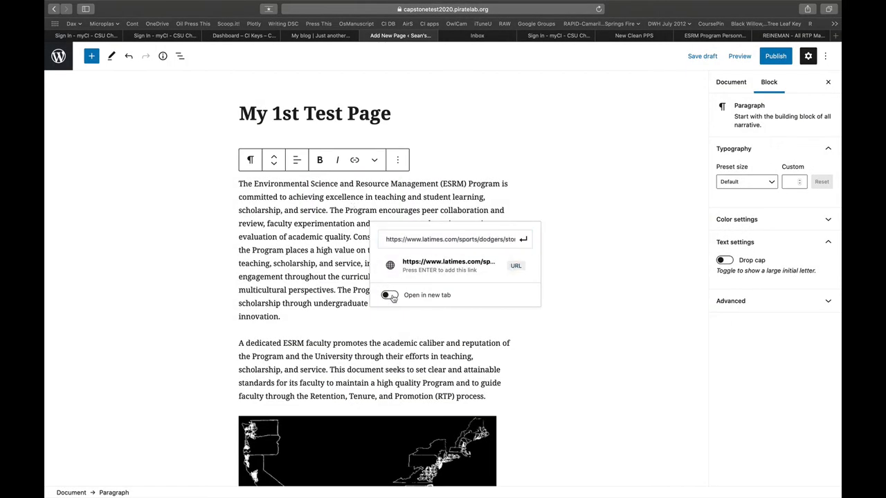
pyautogui.click(390, 295)
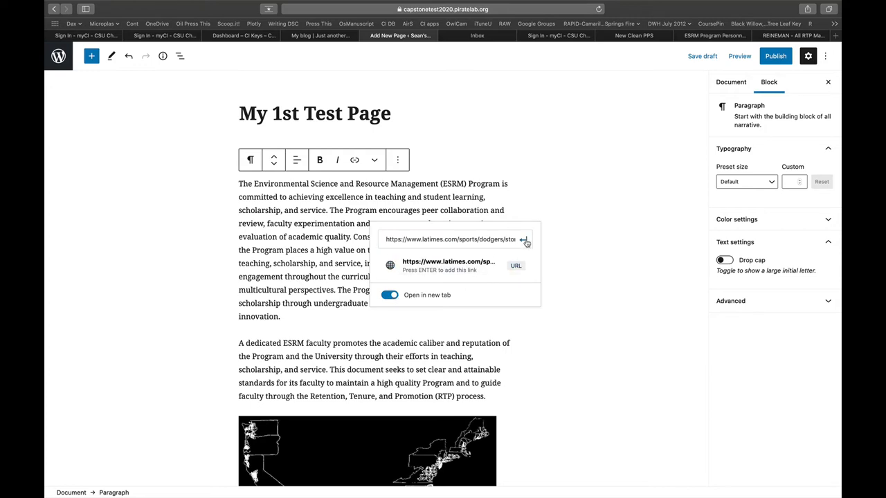
pyautogui.click(525, 239)
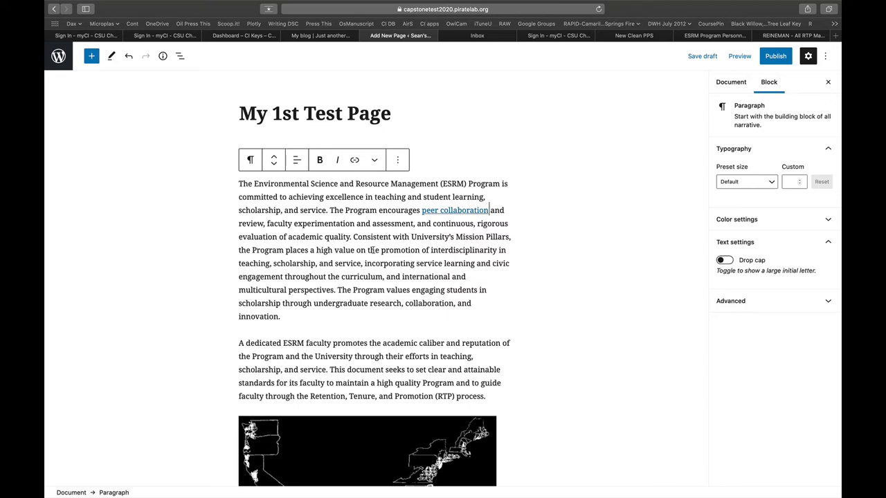
pyautogui.scroll(-3)
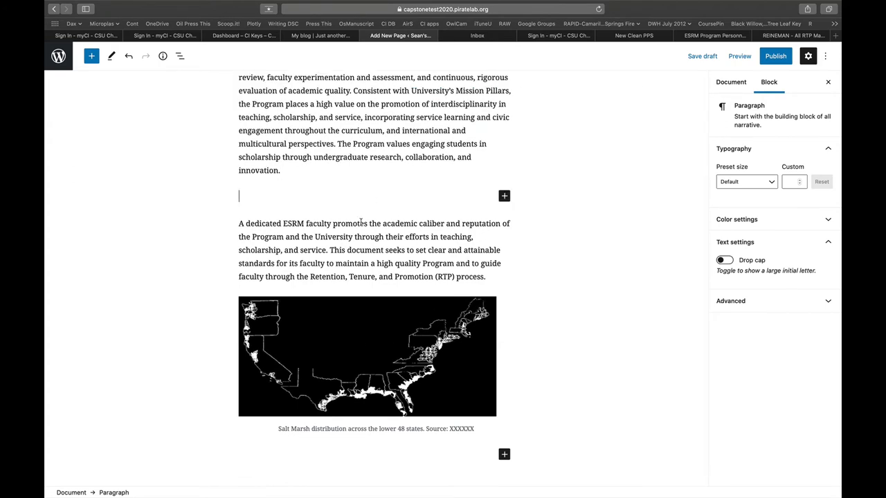
pyautogui.click(91, 56)
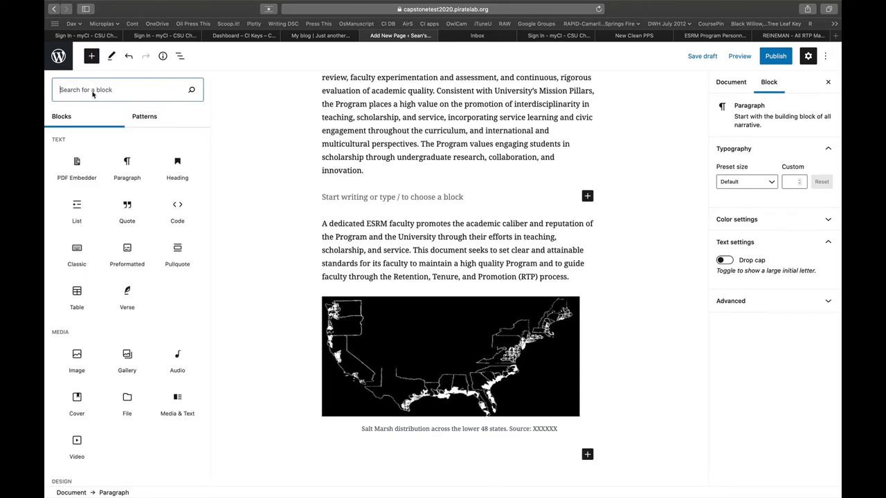
pyautogui.moveTo(127, 296)
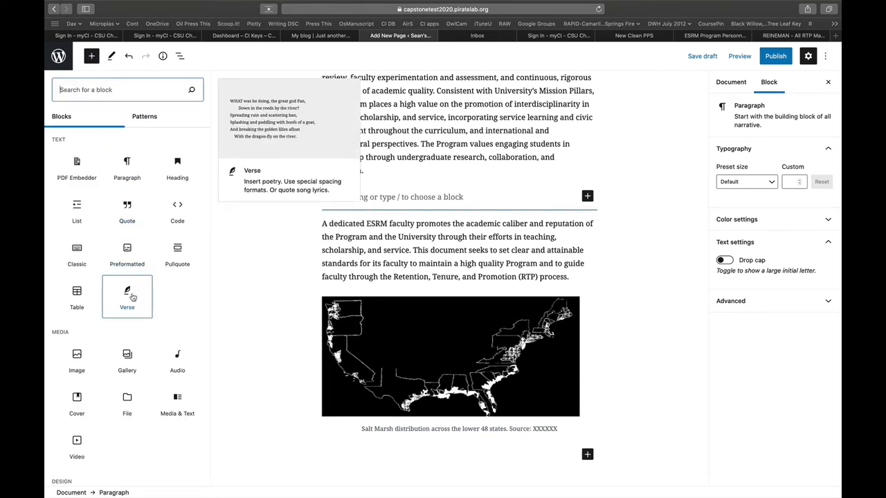
pyautogui.scroll(-3)
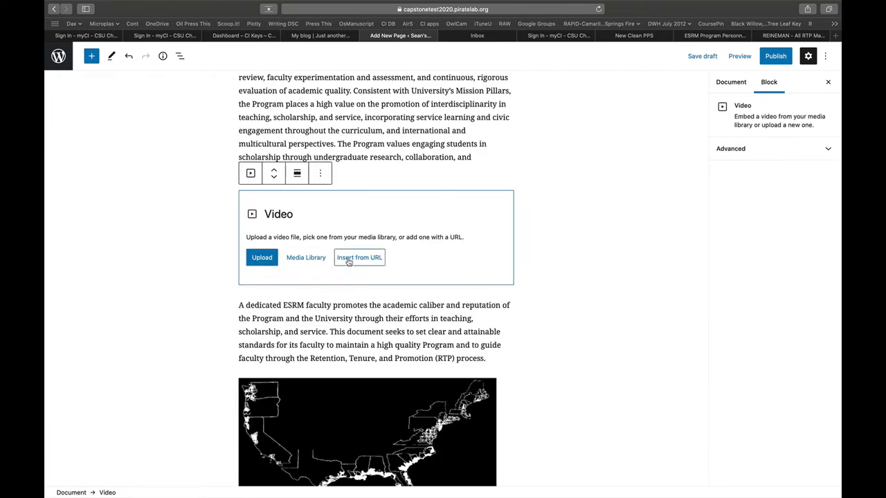
pyautogui.write('https://youtu.be/bHyyU_tlYwU')
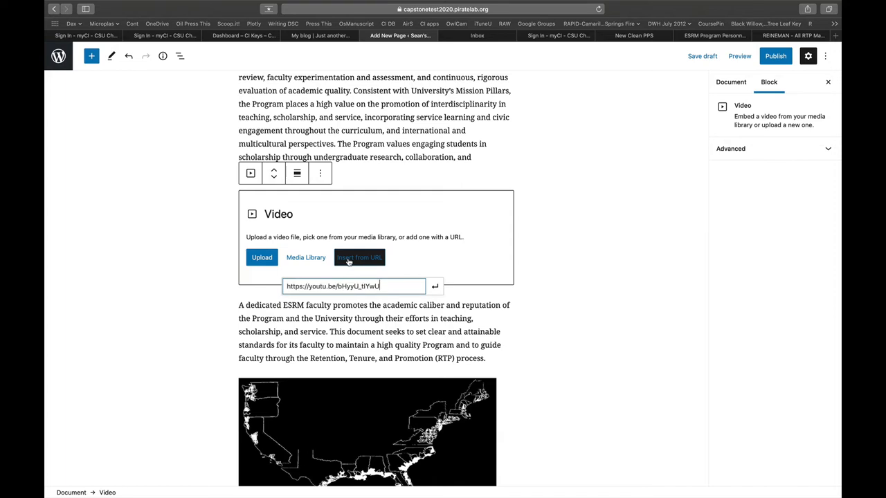
pyautogui.click(435, 286)
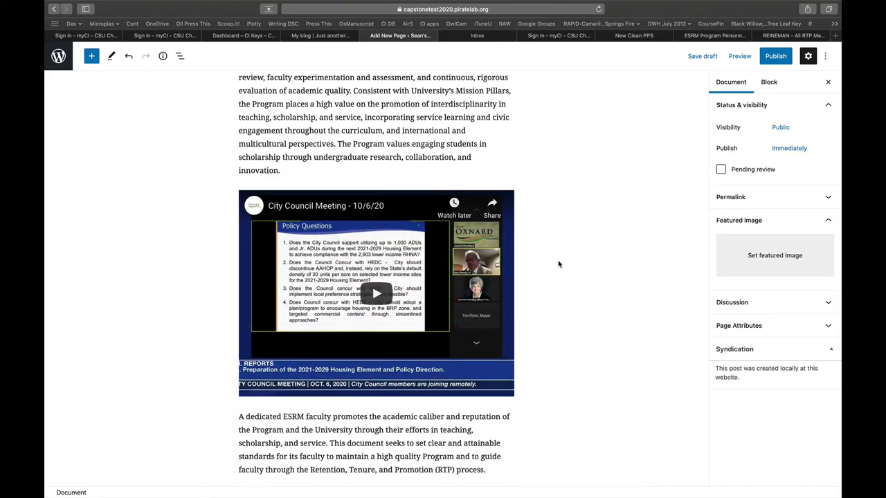
pyautogui.moveTo(533, 239)
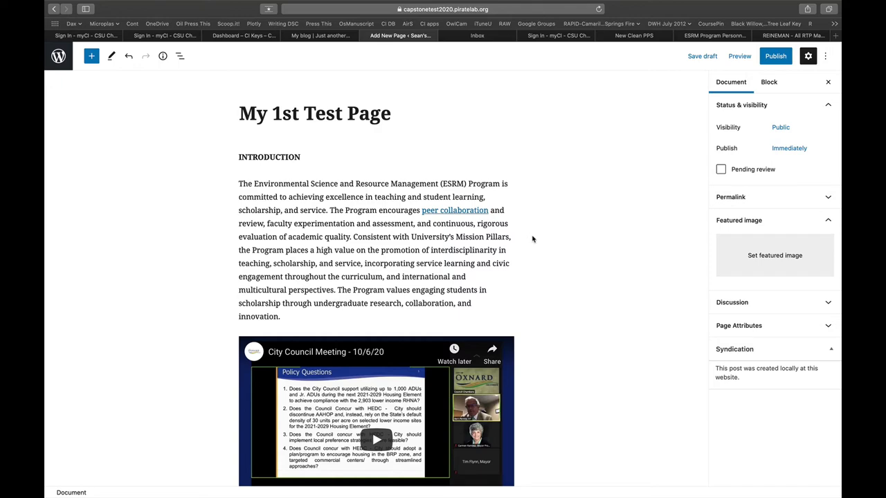
pyautogui.scroll(-3)
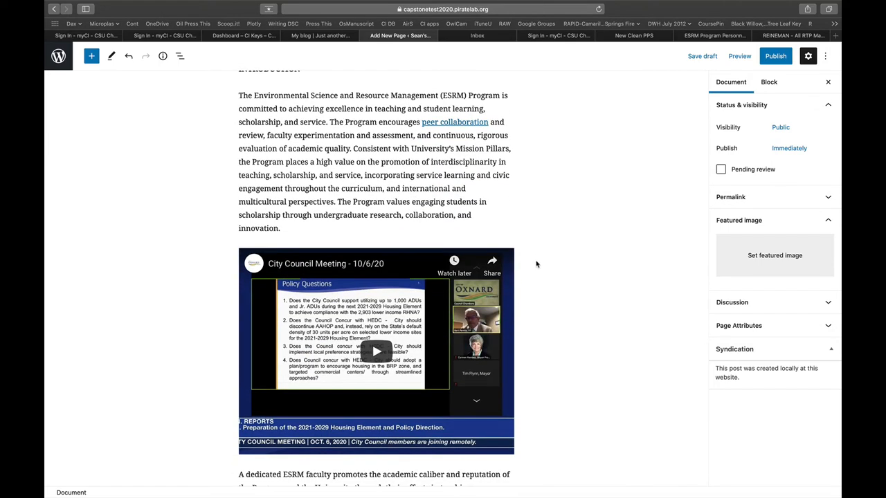
pyautogui.scroll(-3)
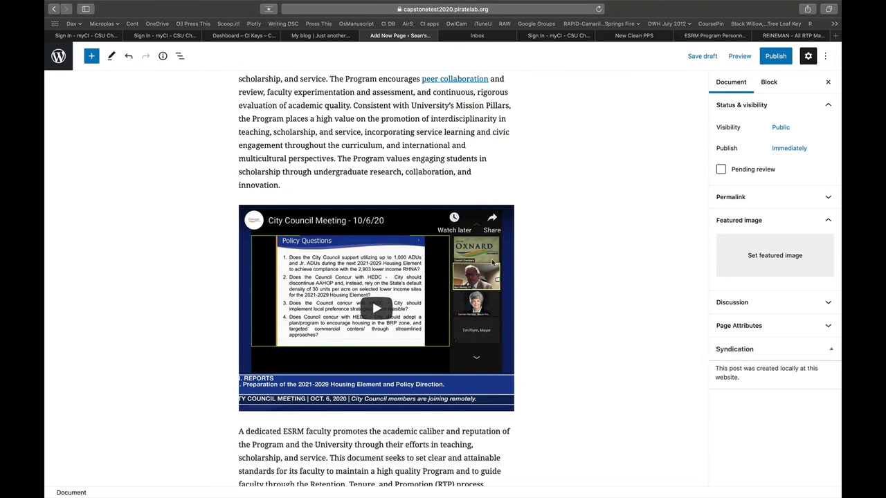
pyautogui.moveTo(525, 263)
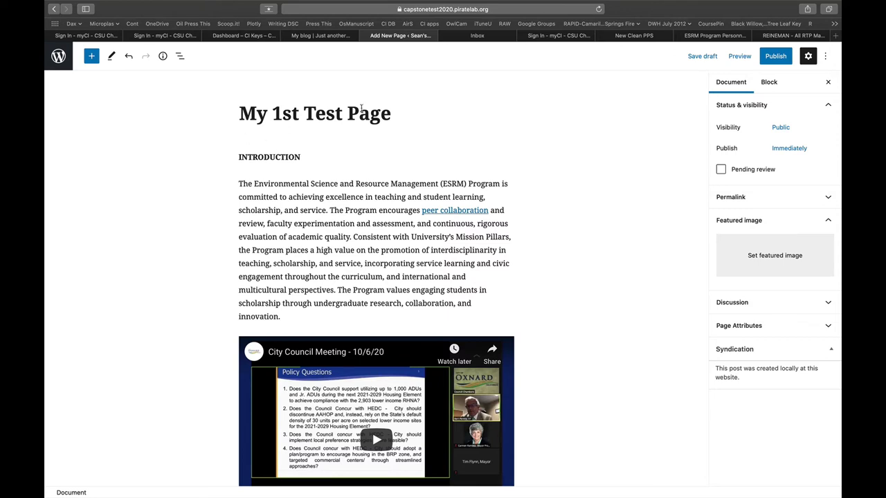
pyautogui.moveTo(287, 196)
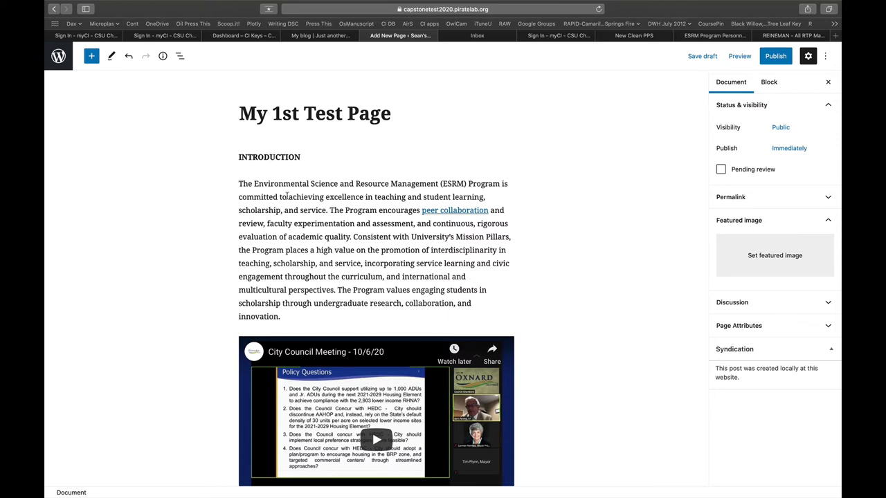
pyautogui.moveTo(339, 156)
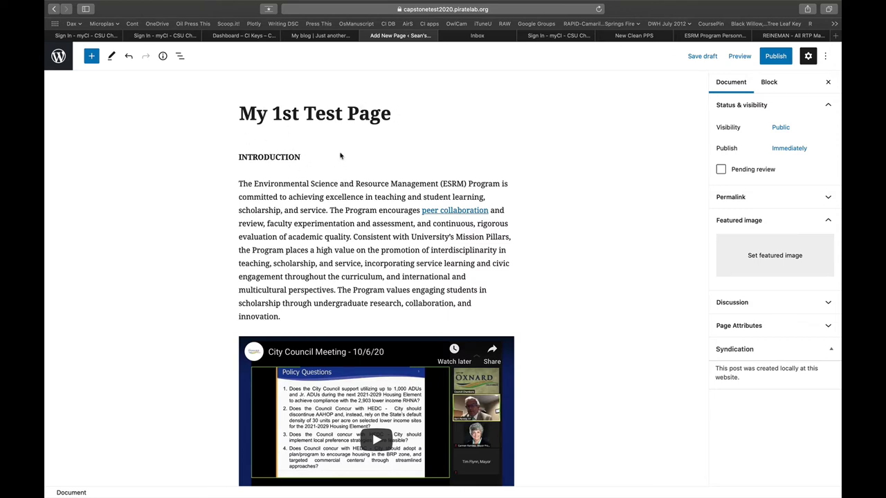
# Publish 'My 1st Test Page', confirming in the pre-publish panel, then list all pages.
pyautogui.scroll(-3)
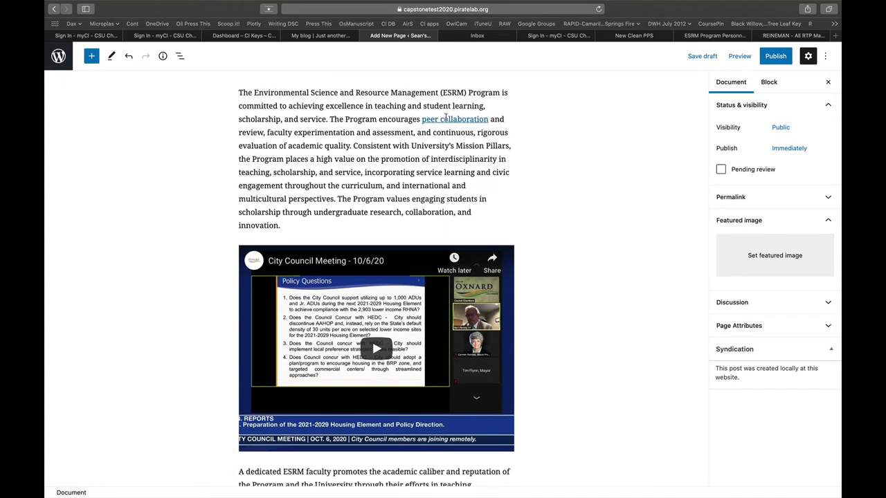
pyautogui.scroll(-3)
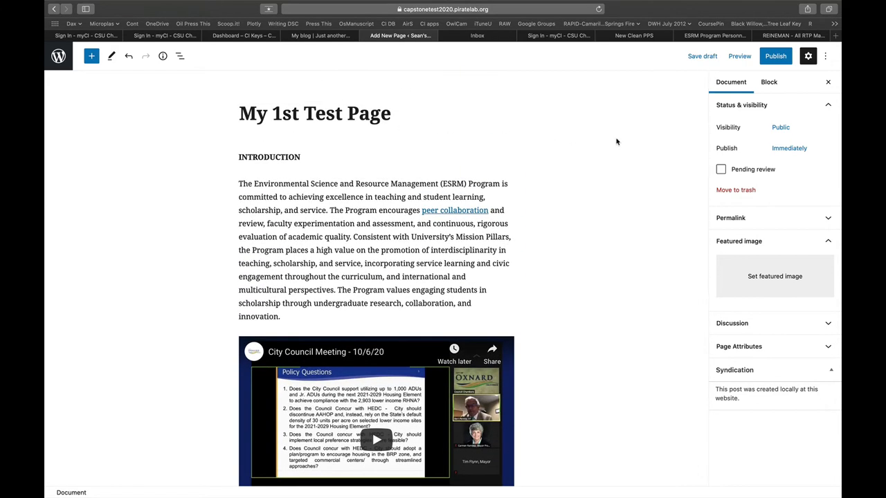
pyautogui.click(775, 56)
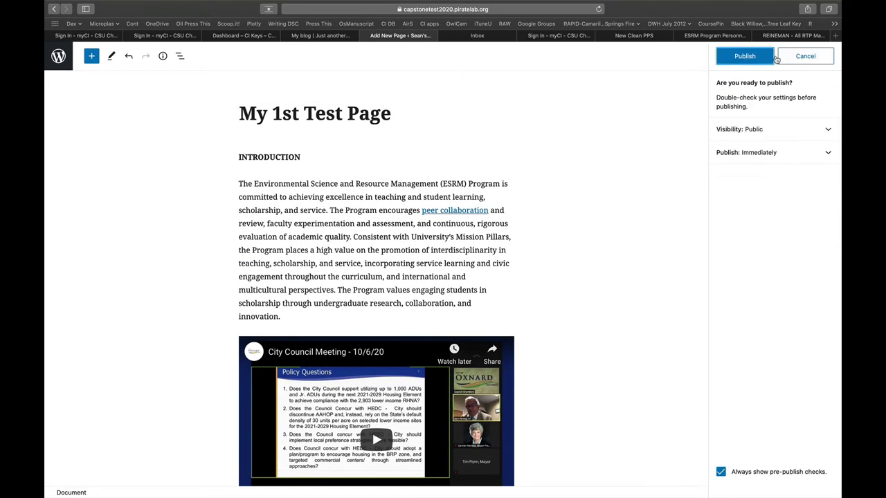
pyautogui.click(745, 56)
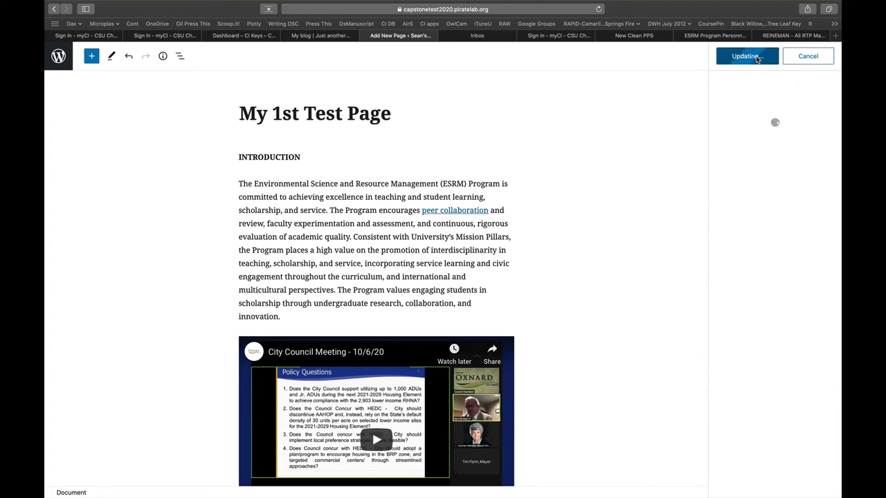
pyautogui.click(745, 56)
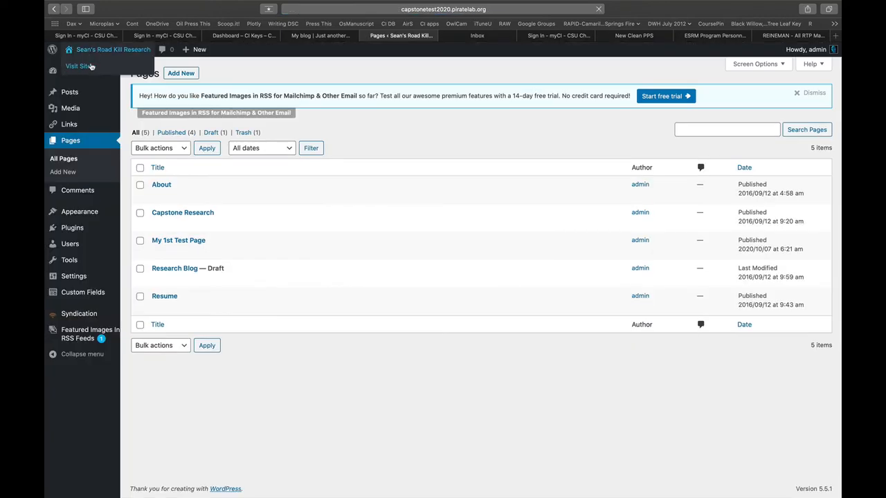
# Visit the live site, view My 1st Test Page's ESRM text and video, then go back.
pyautogui.click(78, 65)
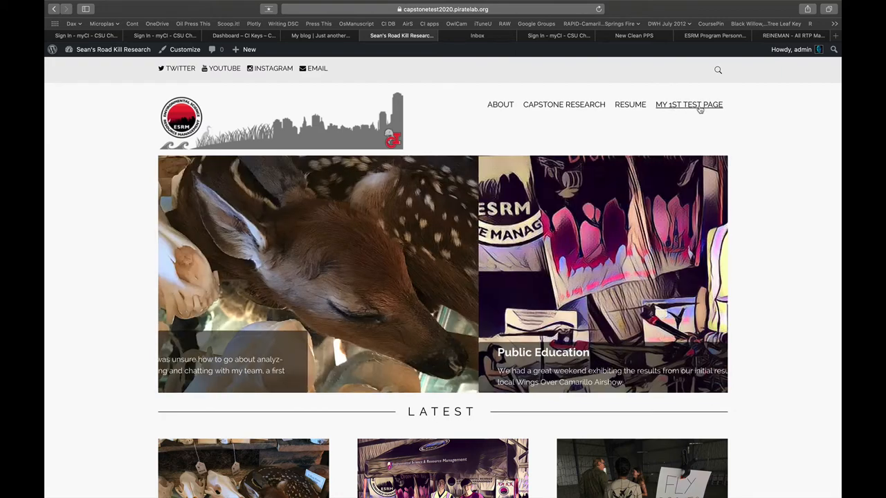
pyautogui.click(689, 104)
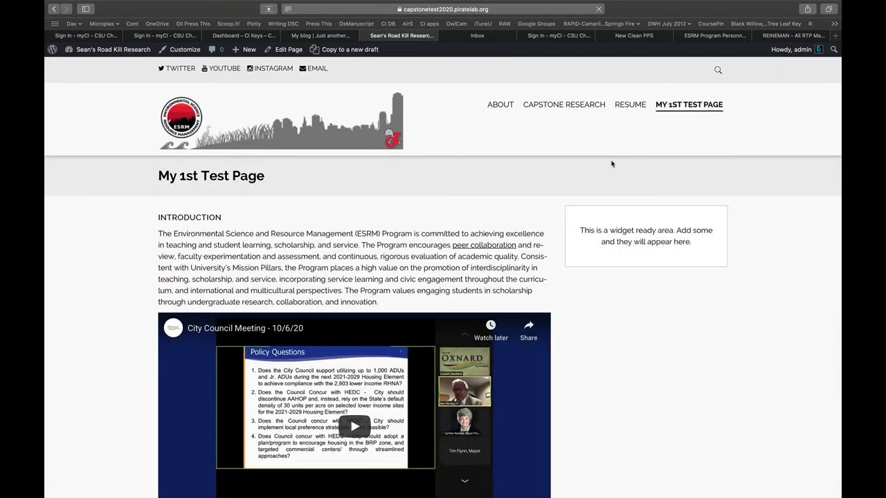
pyautogui.scroll(-3)
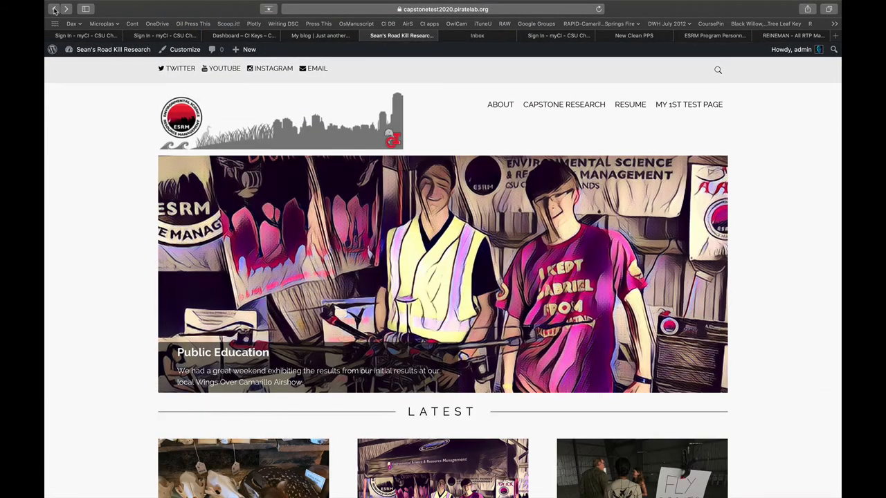
pyautogui.click(52, 49)
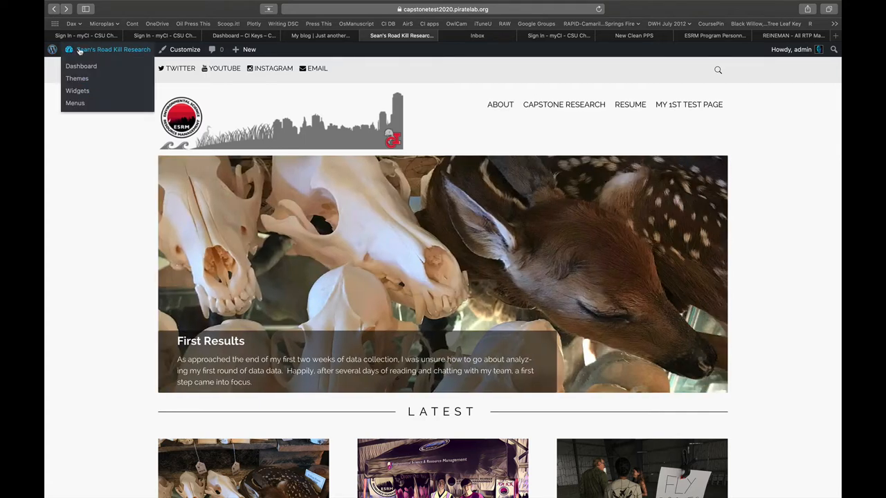
# From the Dashboard, add a new post titled 'Just finished my data analysis!'.
pyautogui.click(81, 65)
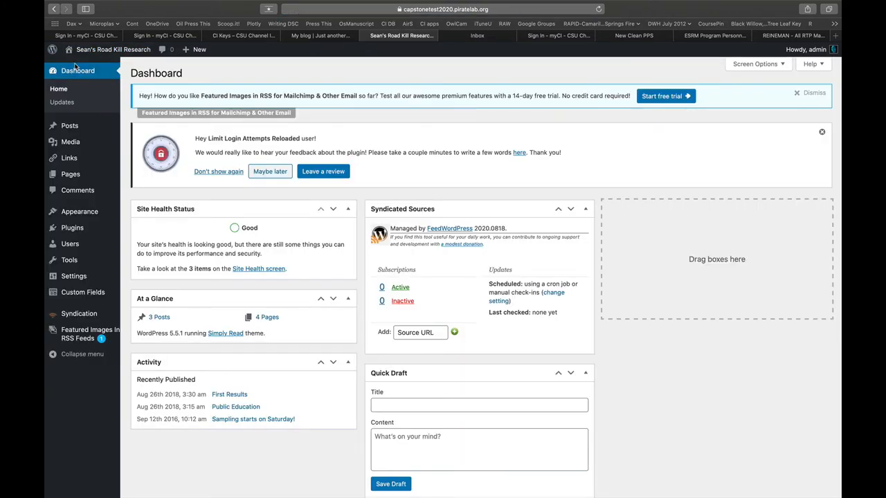
pyautogui.moveTo(70, 126)
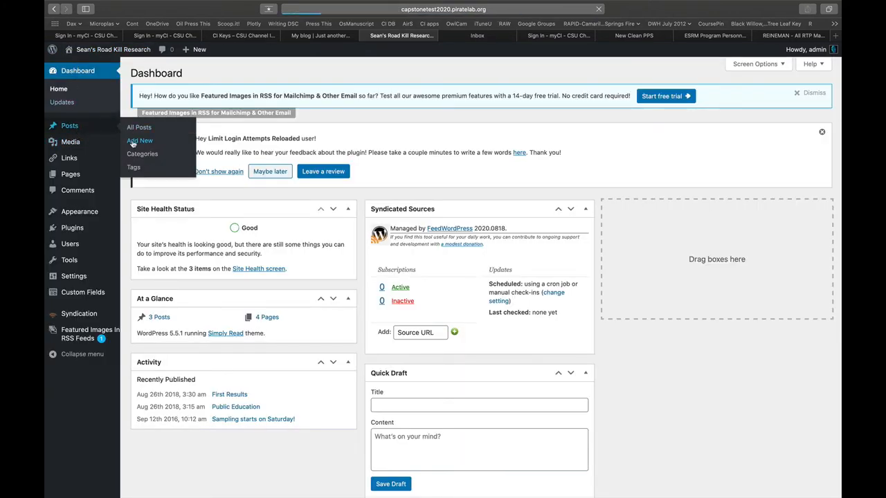
pyautogui.click(140, 141)
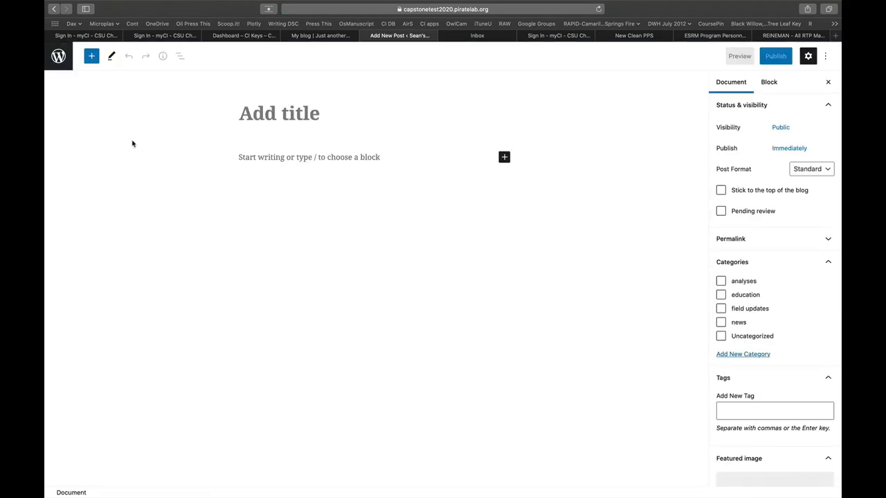
pyautogui.click(279, 113)
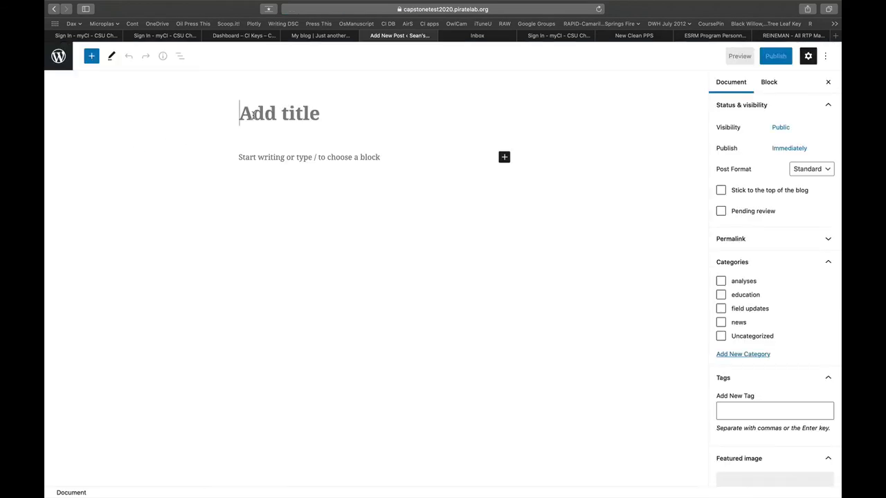
pyautogui.write('Just finished')
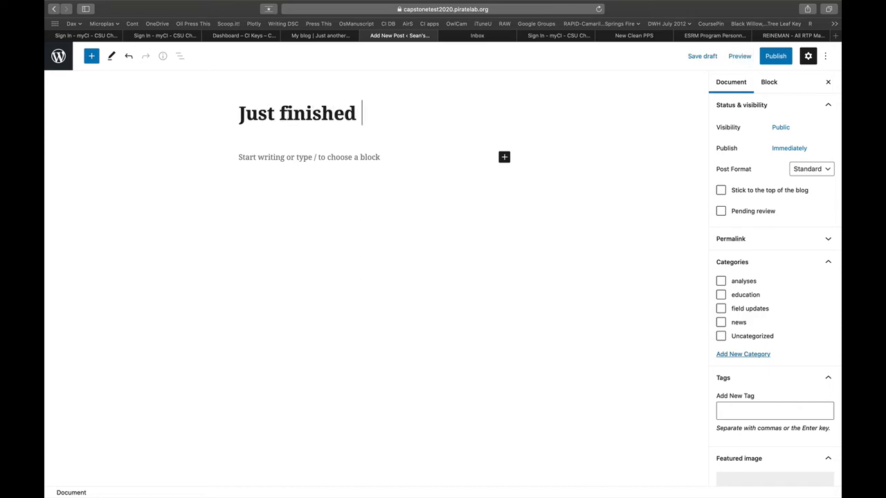
pyautogui.write('my data analy')
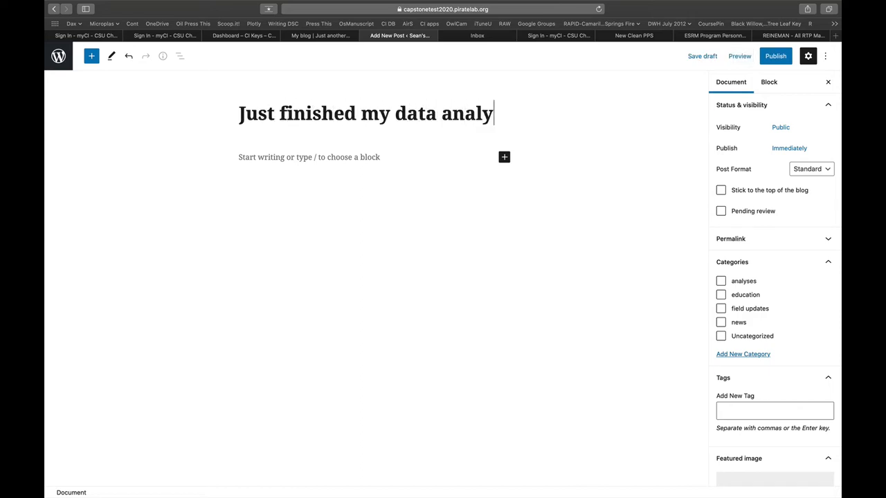
pyautogui.write('sis!')
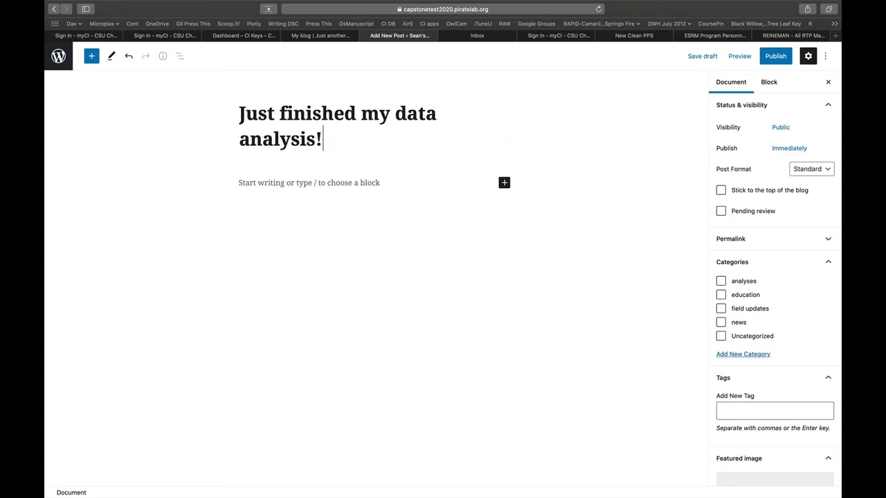
pyautogui.write('a')
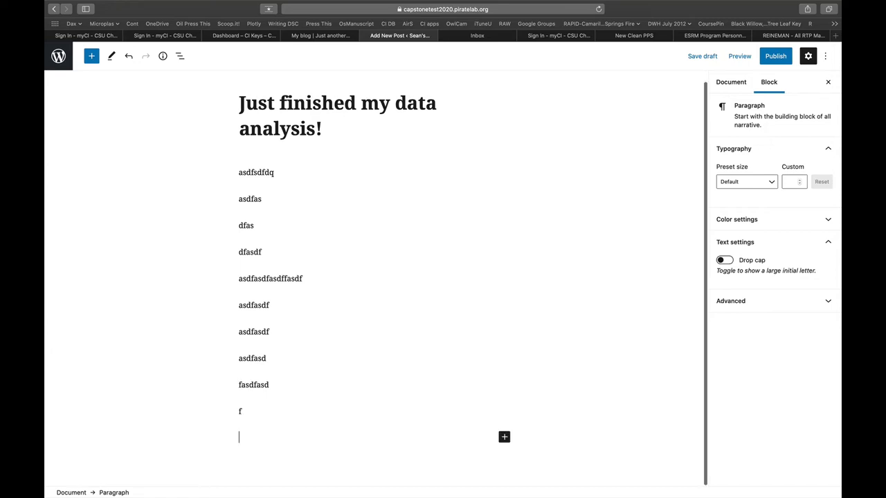
# Add a Video block embedding the 10/6/20 City Council Meeting YouTube video from its URL.
pyautogui.click(91, 56)
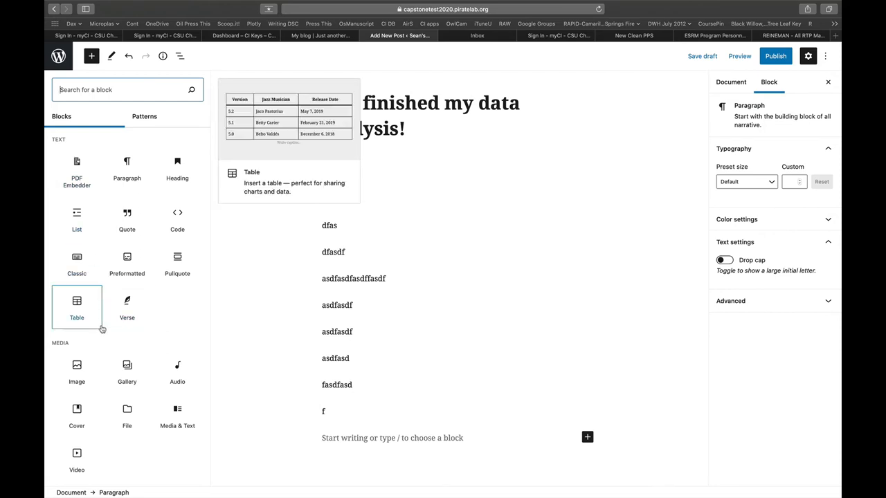
pyautogui.click(76, 457)
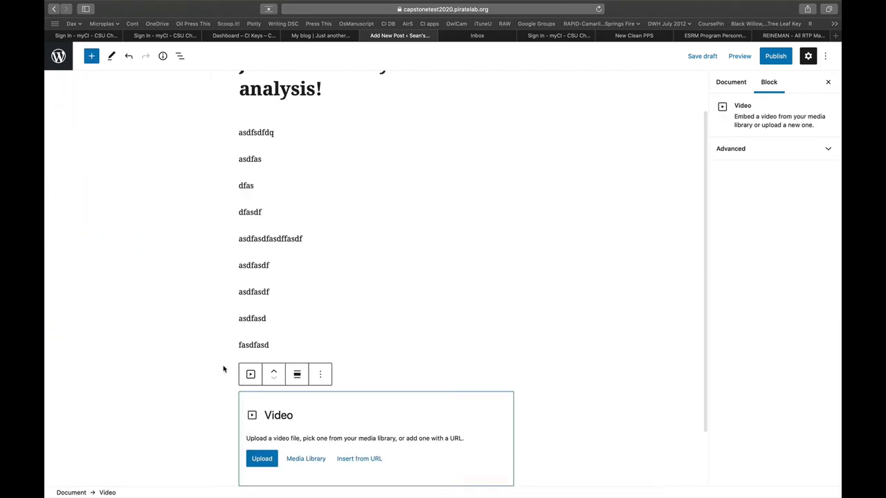
pyautogui.click(359, 458)
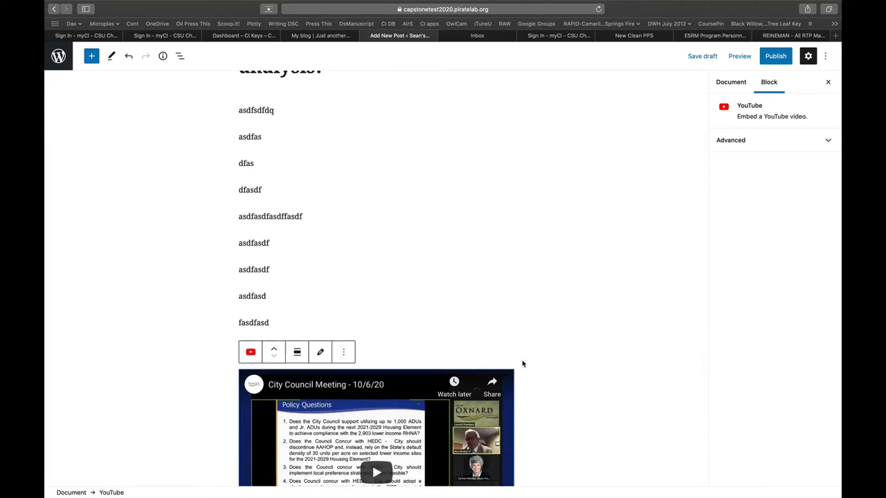
pyautogui.moveTo(379, 243)
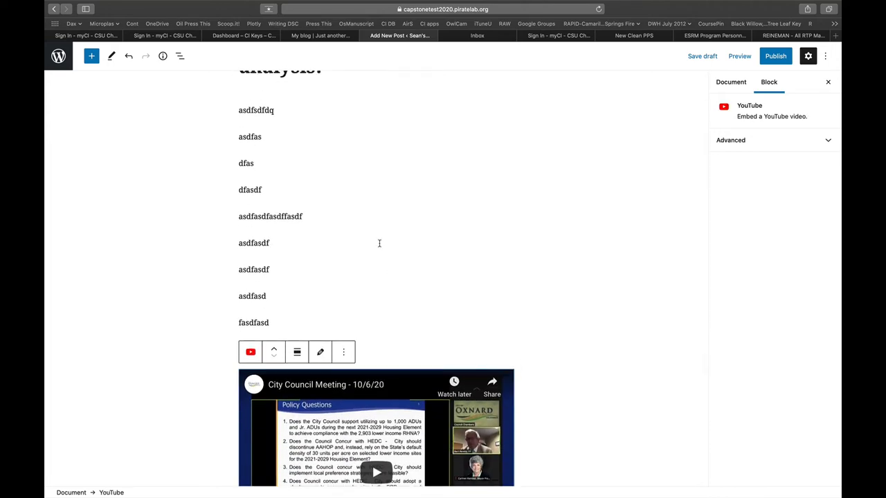
pyautogui.moveTo(340, 202)
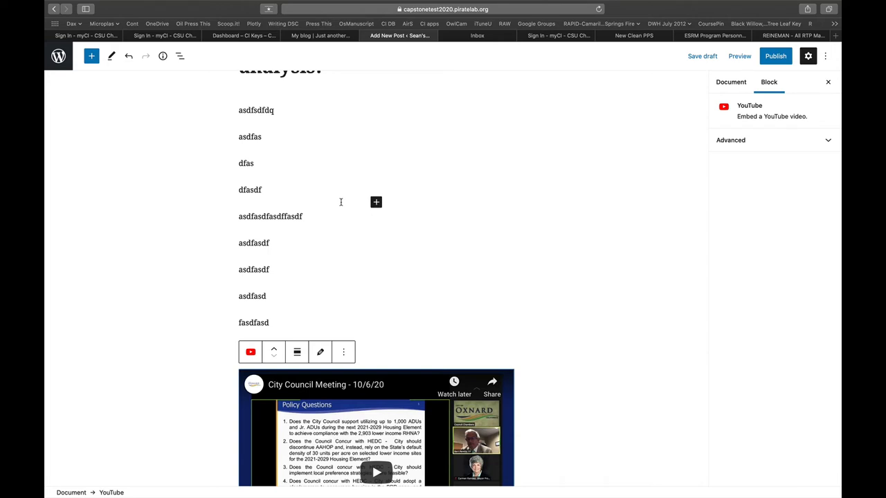
pyautogui.moveTo(392, 191)
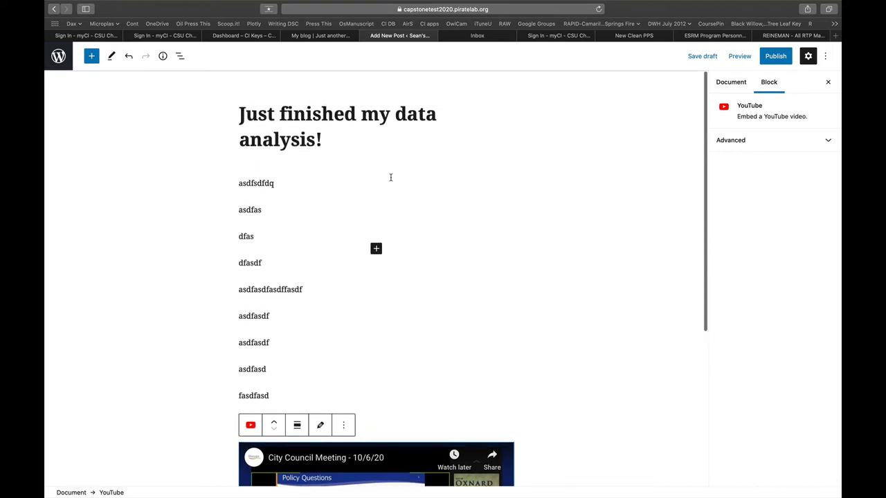
pyautogui.click(730, 81)
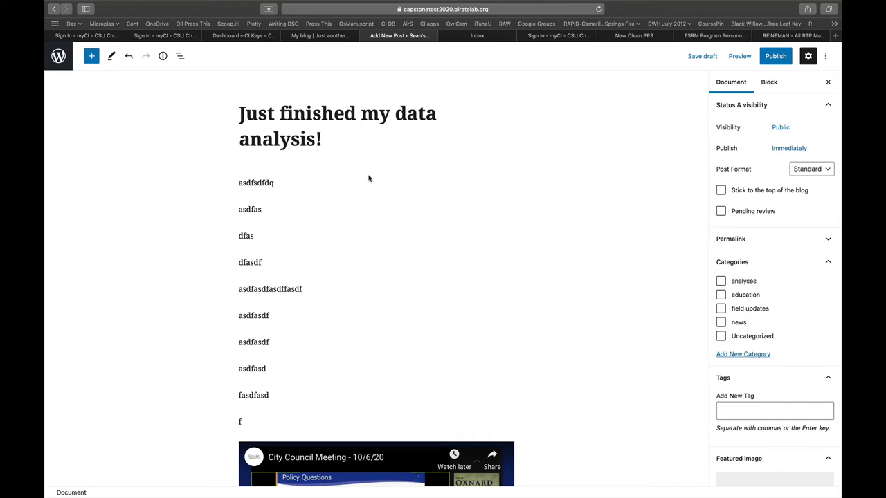
pyautogui.moveTo(205, 165)
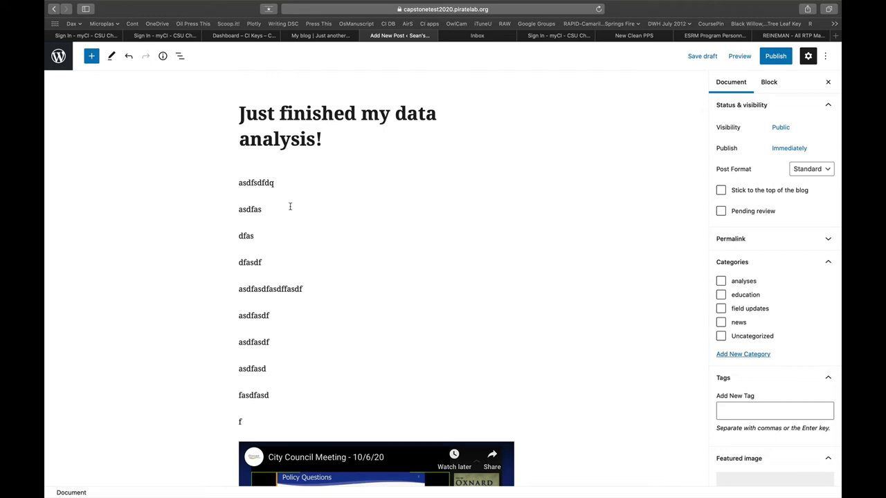
pyautogui.moveTo(257, 235)
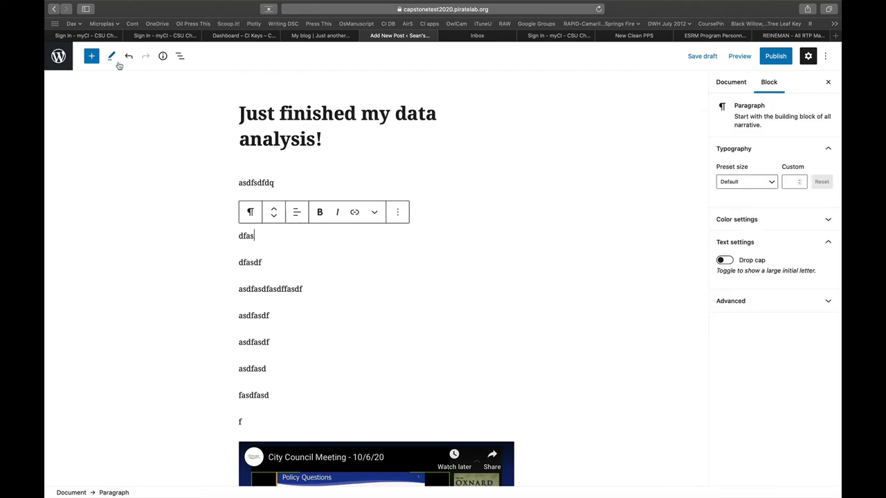
# Insert a Read More break after the third placeholder paragraph.
pyautogui.click(91, 56)
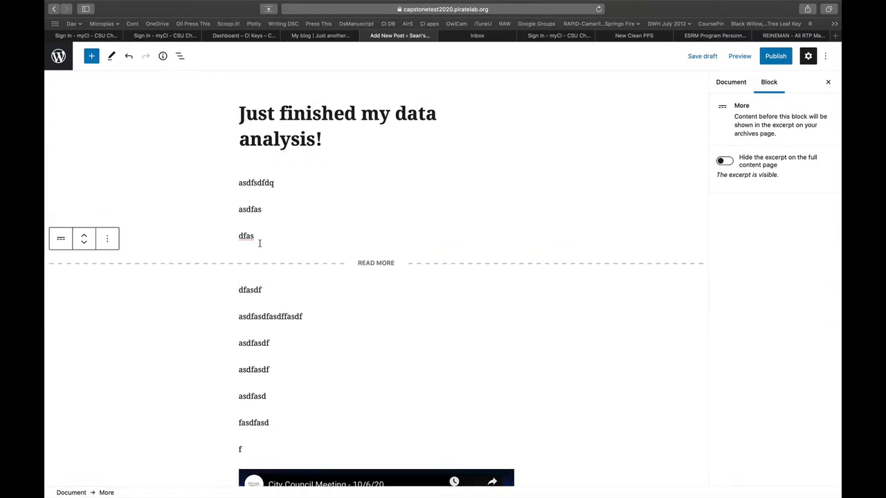
pyautogui.moveTo(416, 233)
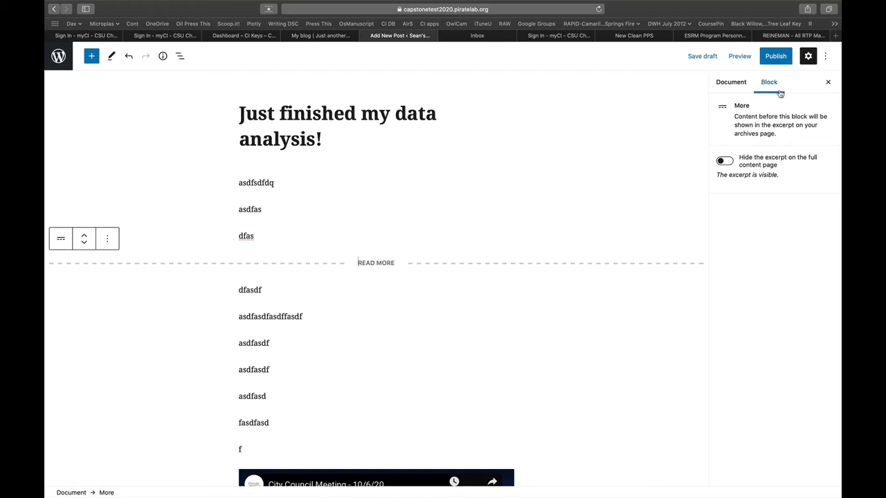
pyautogui.moveTo(429, 232)
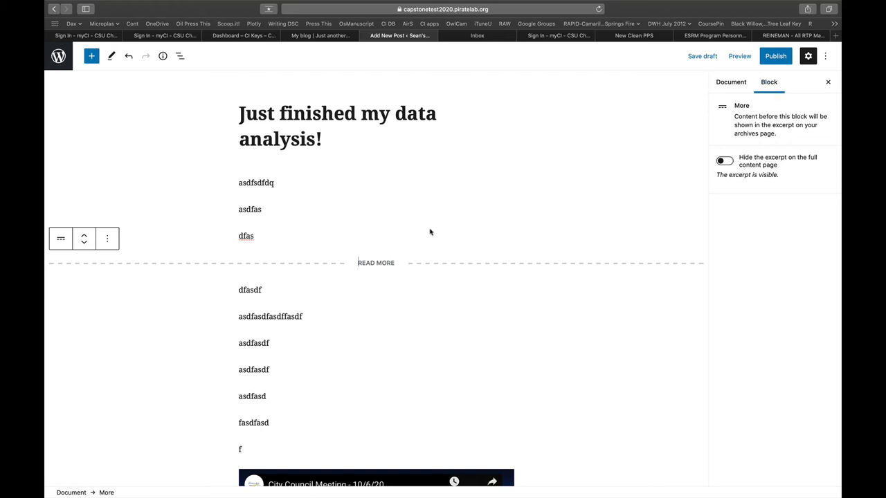
# Select a paragraph and switch to Document settings, scrolling to Categories, Tags and Featured image.
pyautogui.click(270, 316)
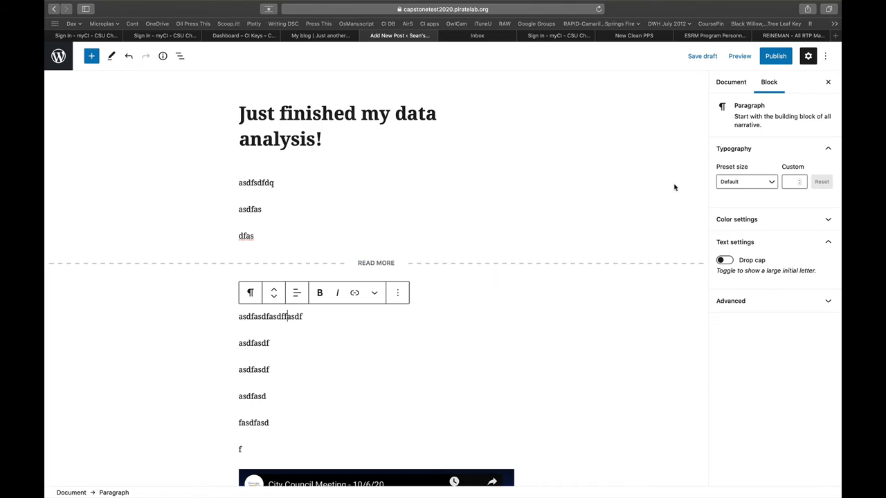
pyautogui.click(731, 81)
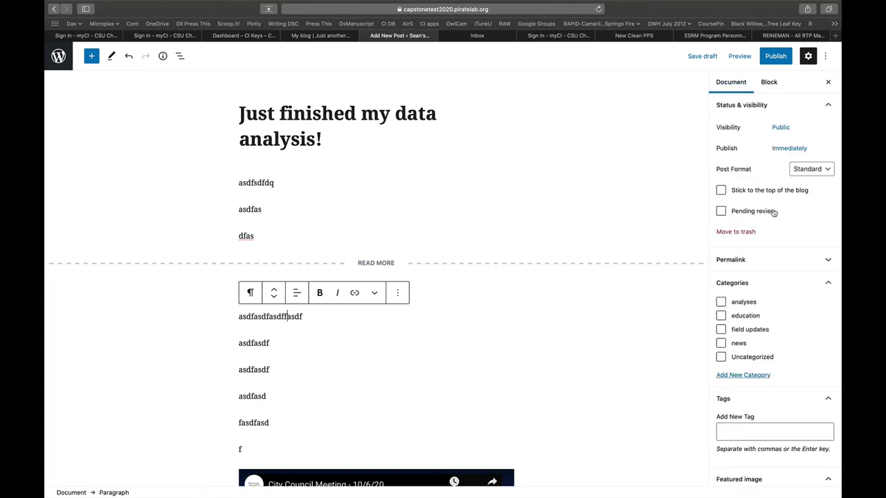
pyautogui.scroll(-3)
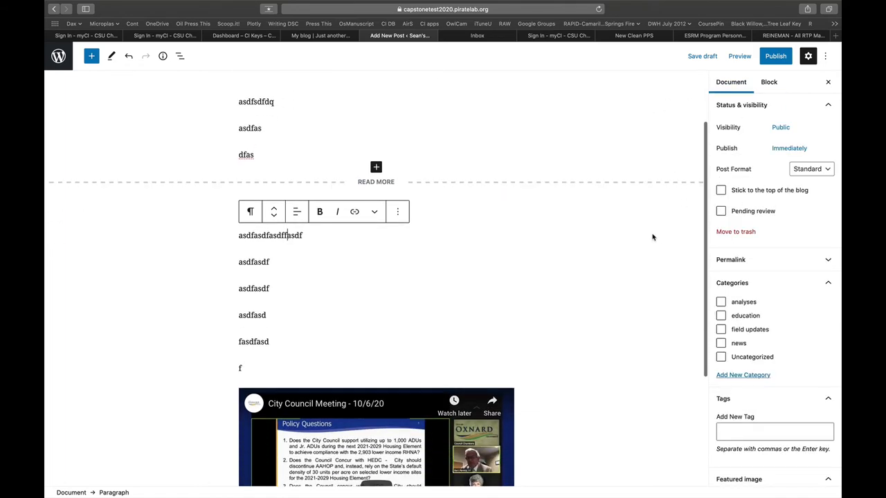
pyautogui.scroll(-3)
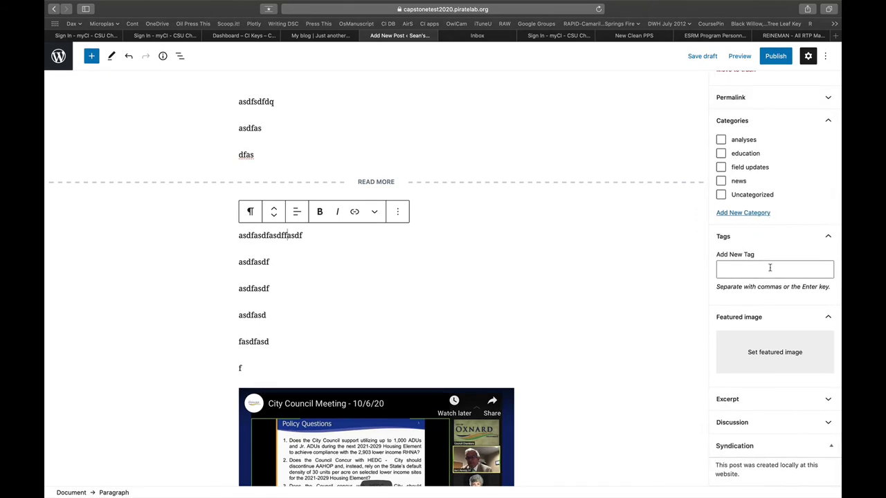
pyautogui.moveTo(774, 352)
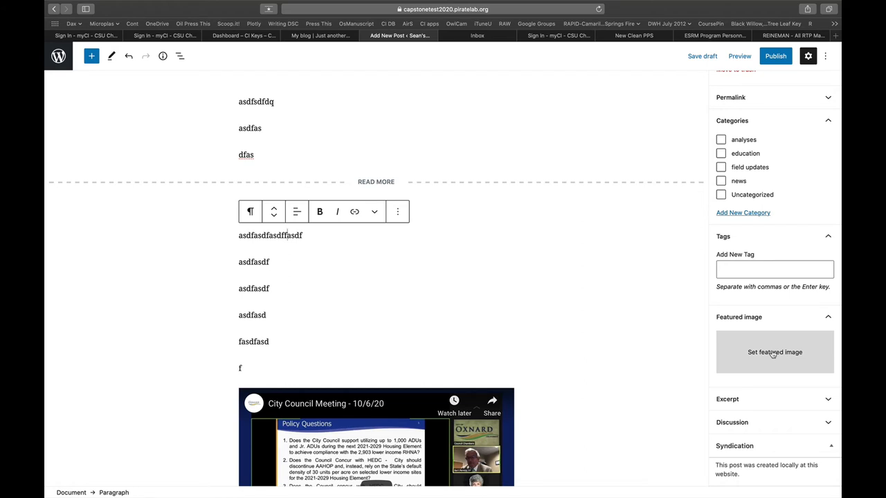
# Pick Maxims.jpg from the Media Library and set it as featured image.
pyautogui.click(774, 351)
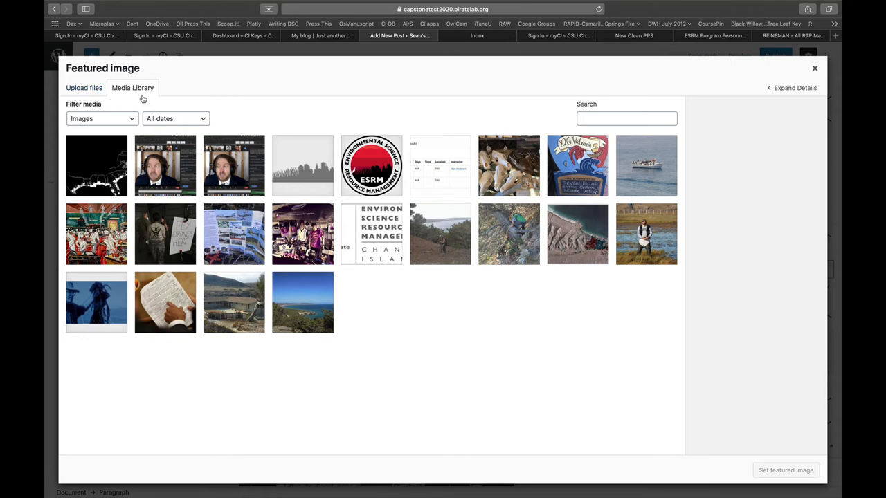
pyautogui.moveTo(111, 224)
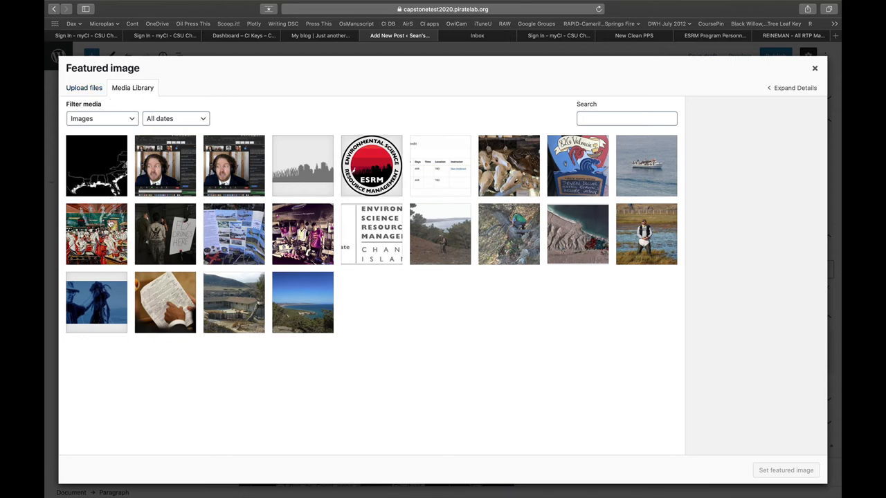
pyautogui.click(96, 234)
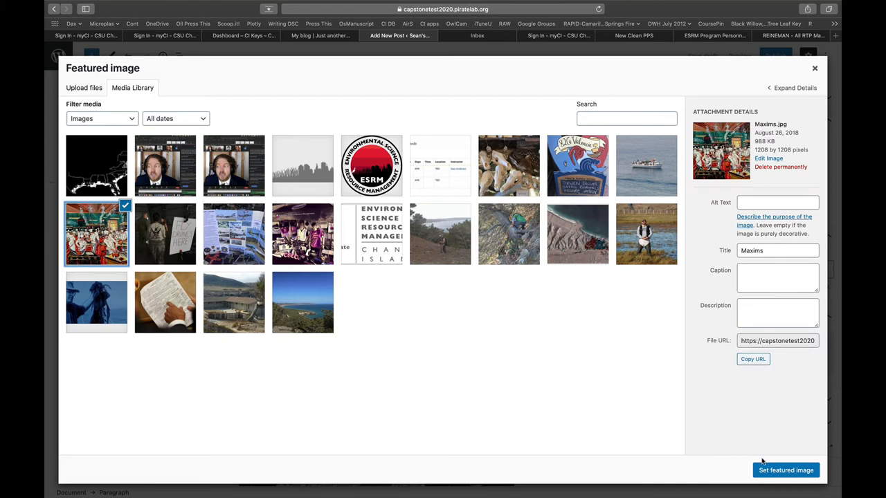
pyautogui.click(786, 469)
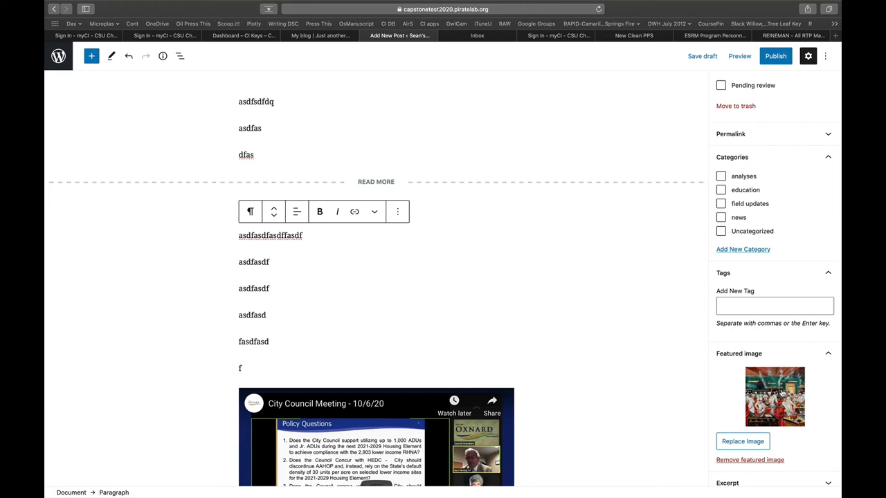
pyautogui.scroll(-3)
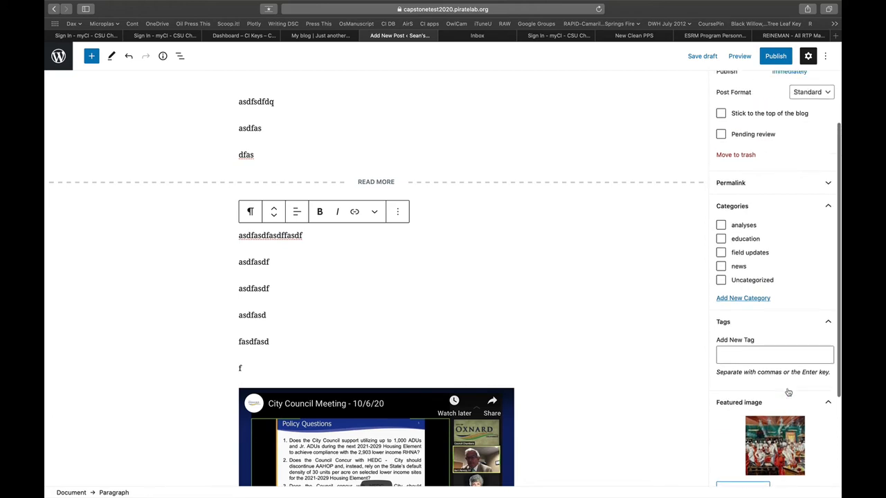
pyautogui.scroll(-3)
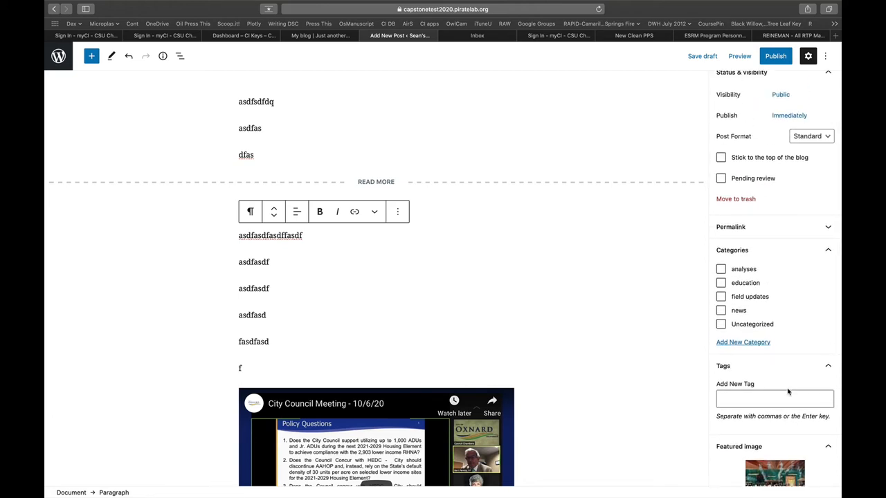
pyautogui.moveTo(782, 352)
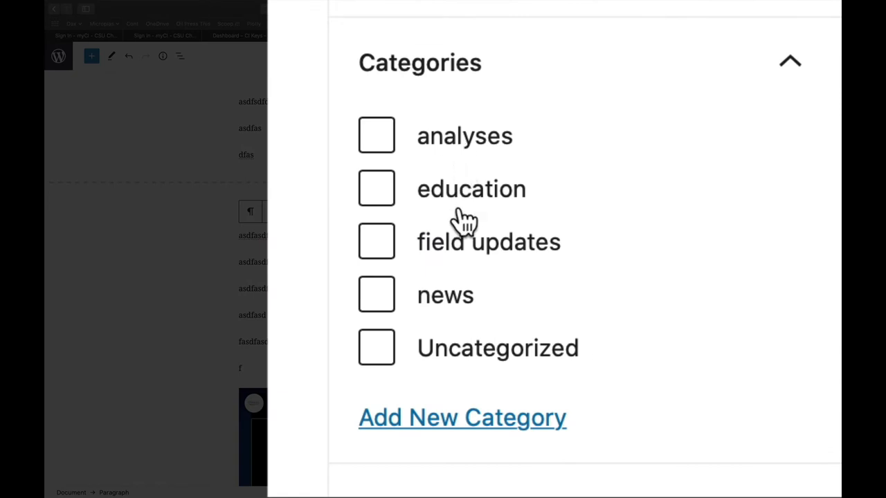
pyautogui.moveTo(460, 297)
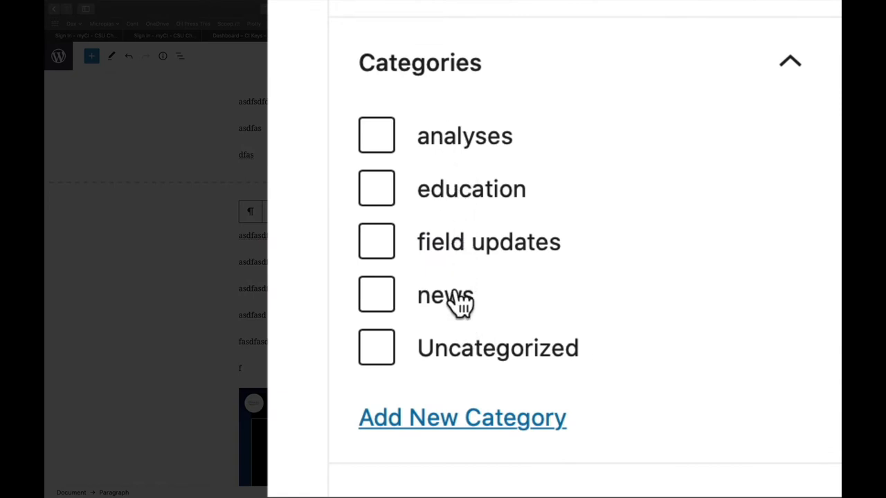
pyautogui.moveTo(488, 197)
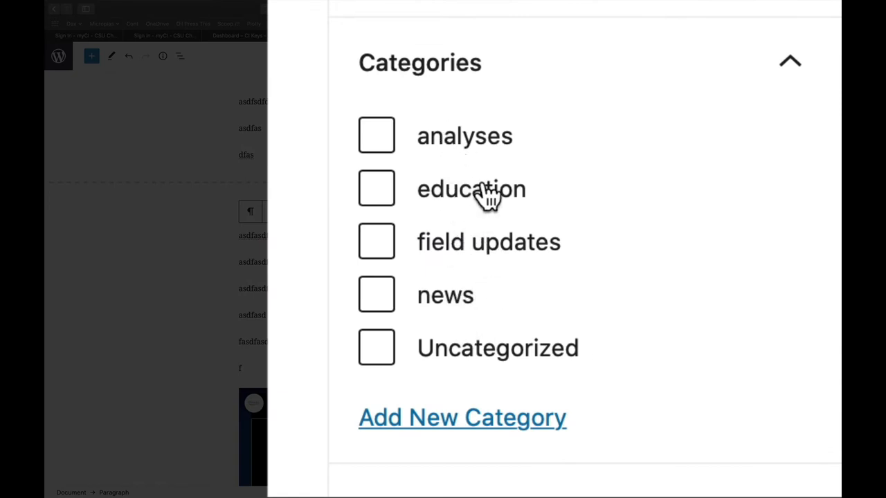
pyautogui.moveTo(481, 312)
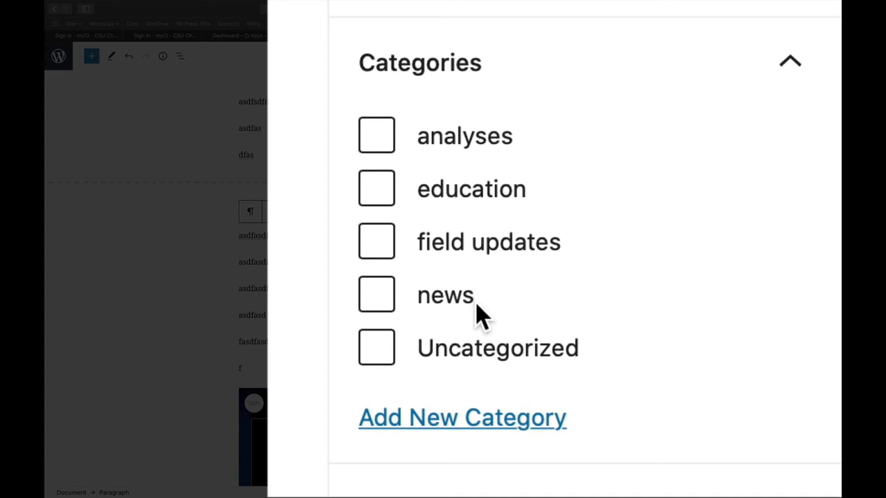
pyautogui.moveTo(474, 249)
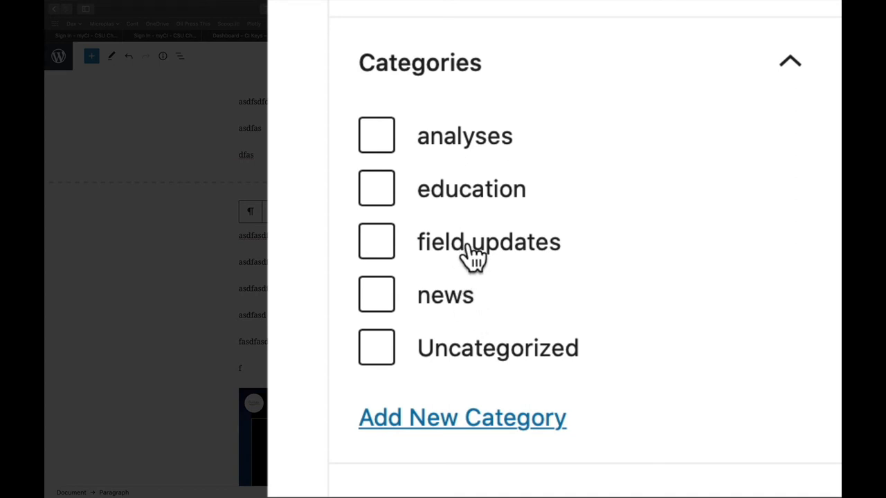
pyautogui.moveTo(446, 149)
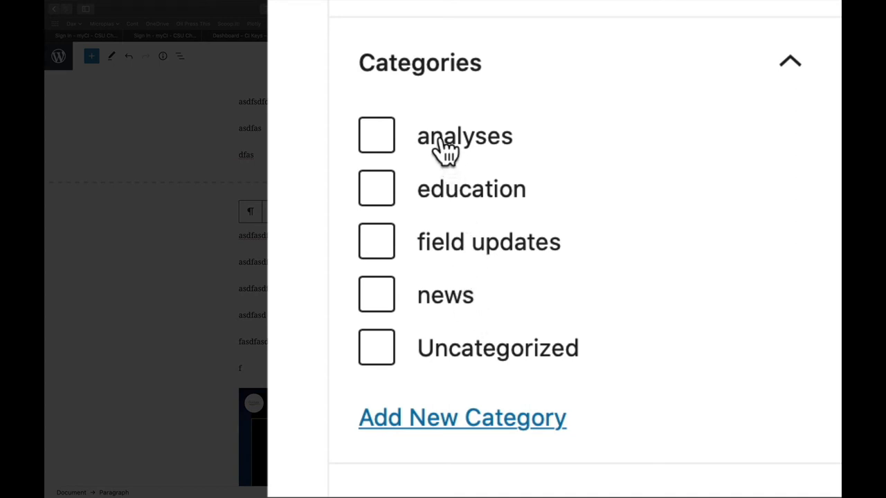
pyautogui.moveTo(533, 197)
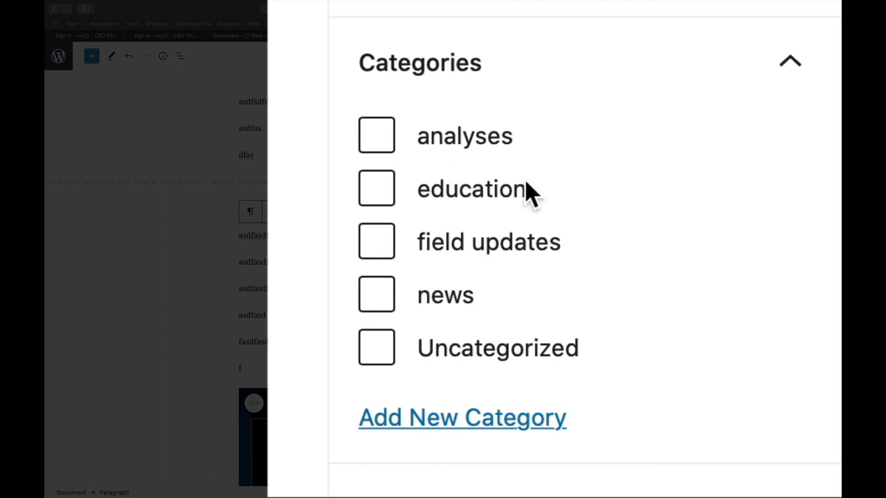
pyautogui.moveTo(543, 193)
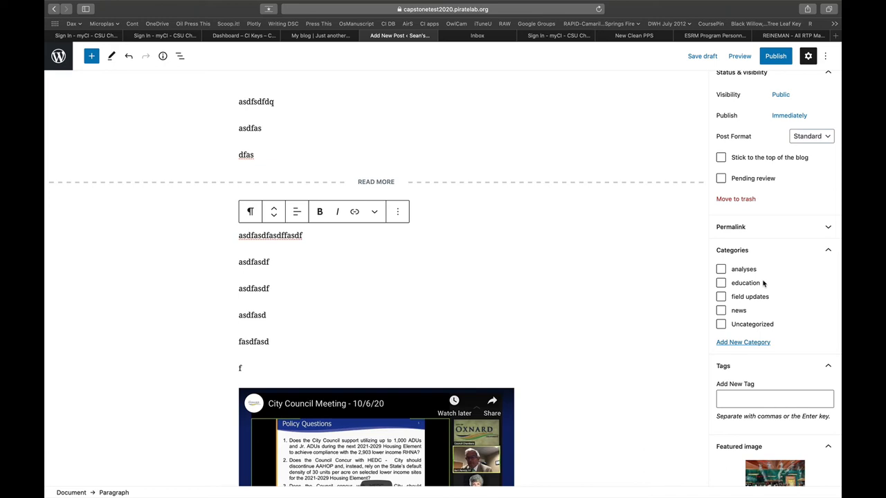
pyautogui.moveTo(753, 304)
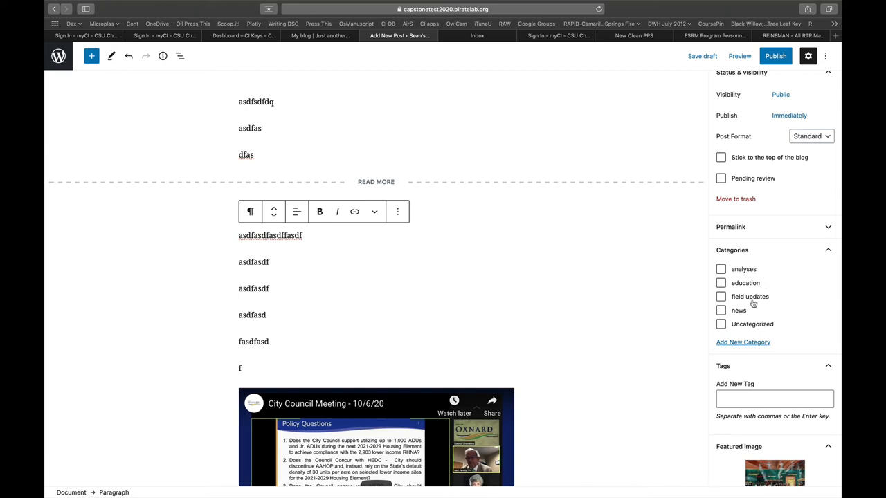
pyautogui.moveTo(744, 269)
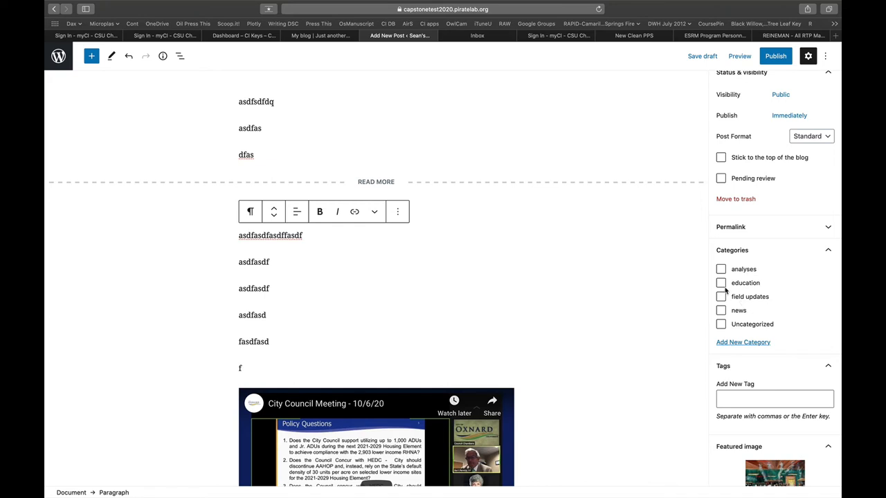
# Check the education category and add tags San Diego, GIS, regression, endangered speceis.
pyautogui.click(721, 283)
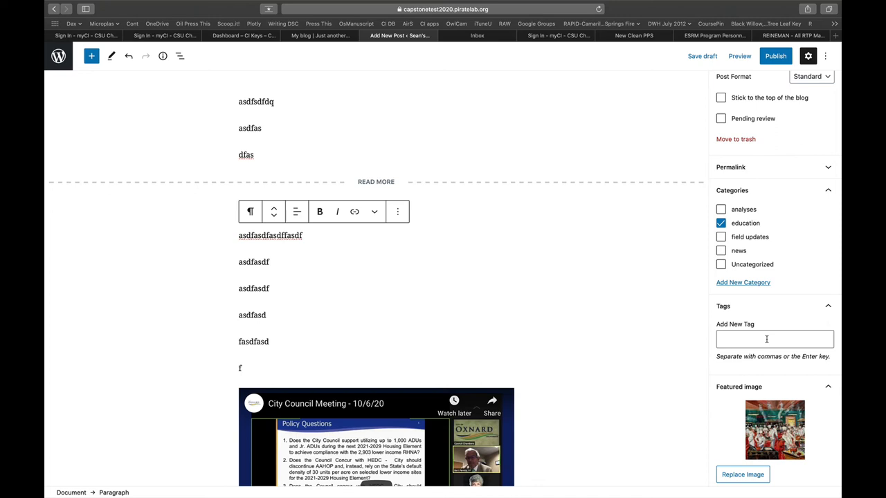
pyautogui.write('San Die')
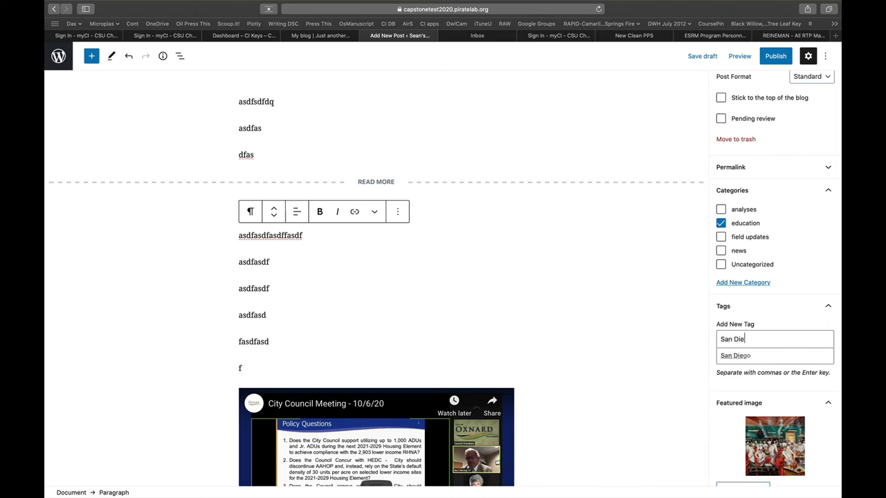
pyautogui.write('o')
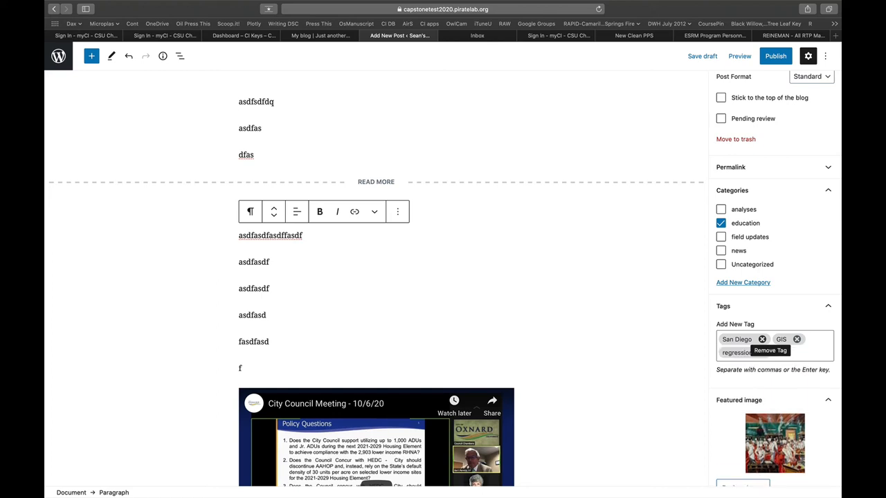
pyautogui.write('endangered speceis')
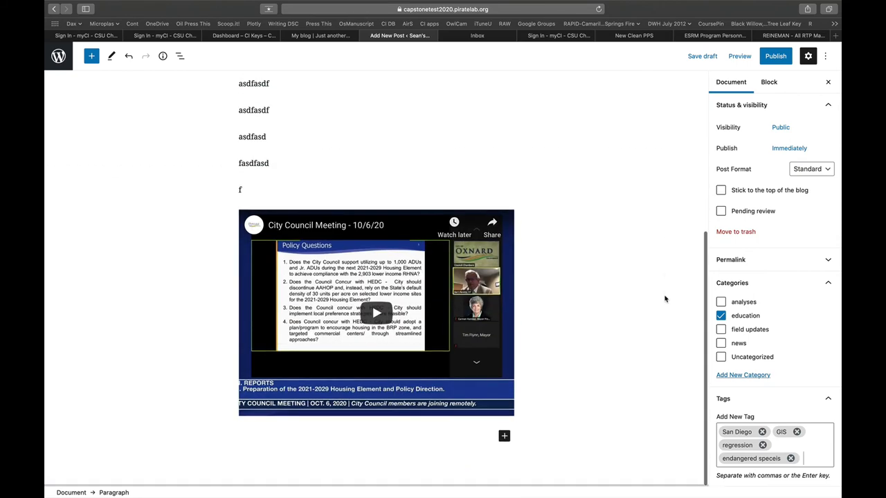
pyautogui.scroll(-3)
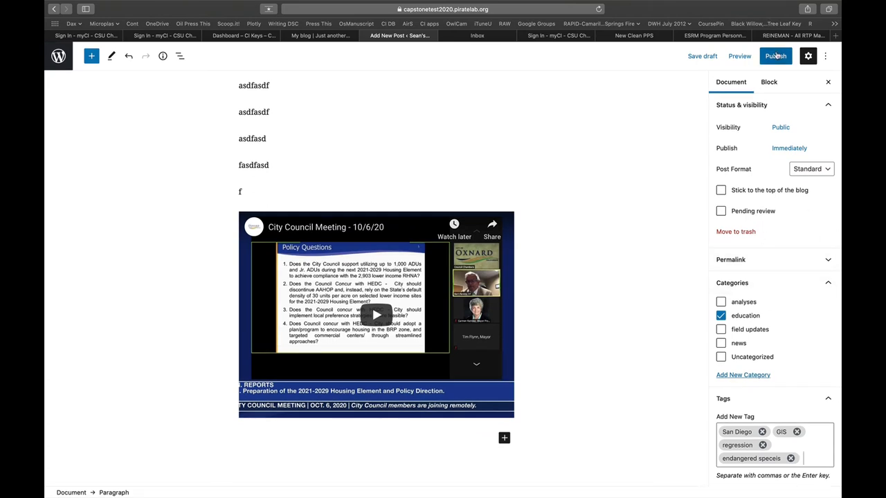
# Publish 'Just finished my data analysis!', confirming in the pre-publish panel.
pyautogui.click(775, 56)
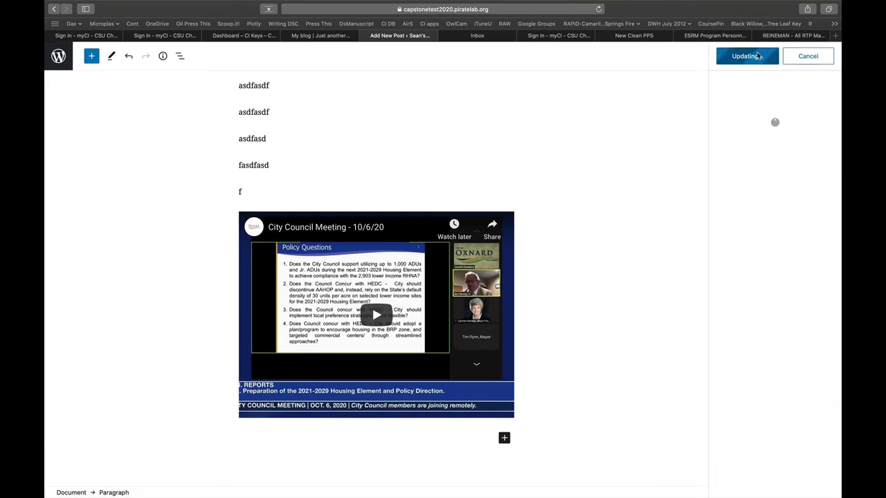
pyautogui.click(746, 56)
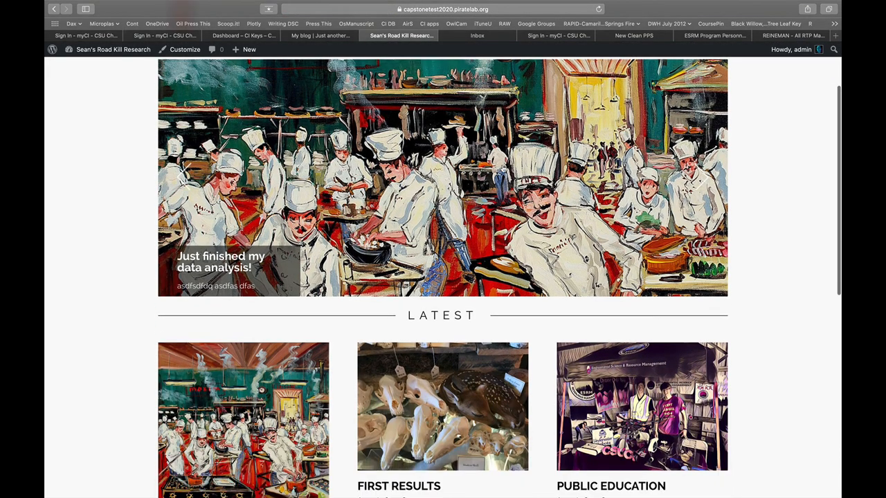
pyautogui.scroll(-3)
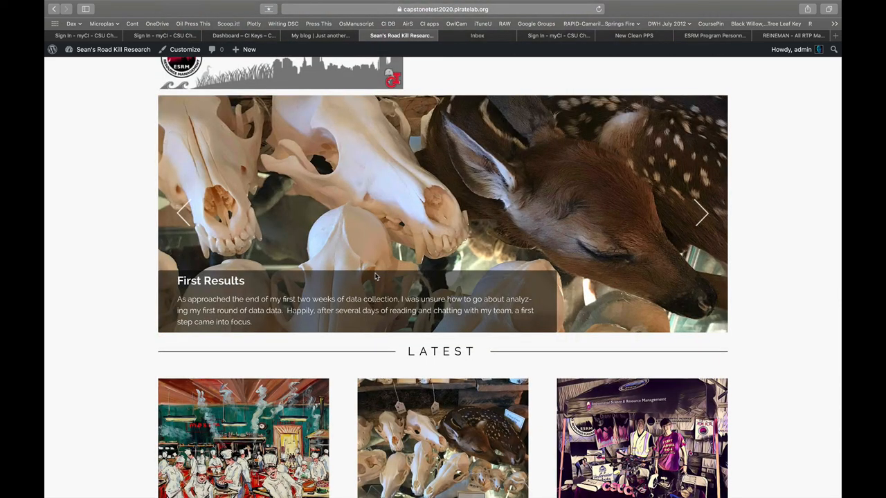
pyautogui.scroll(-3)
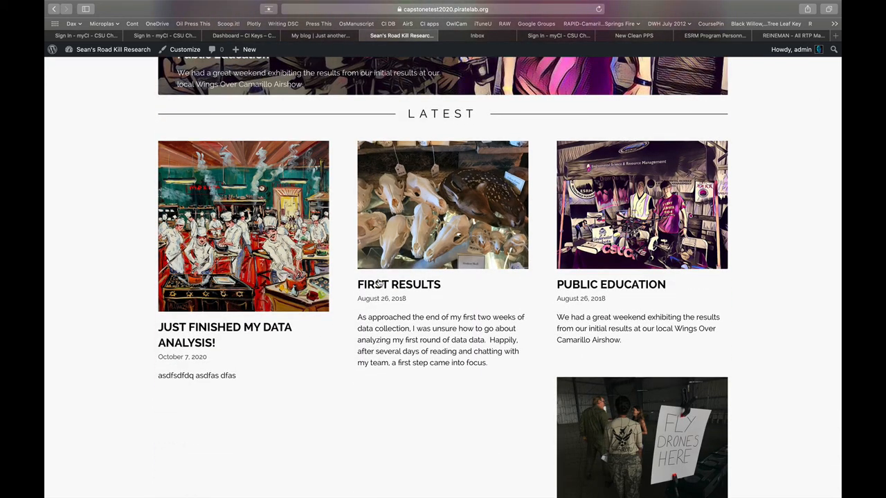
pyautogui.scroll(-3)
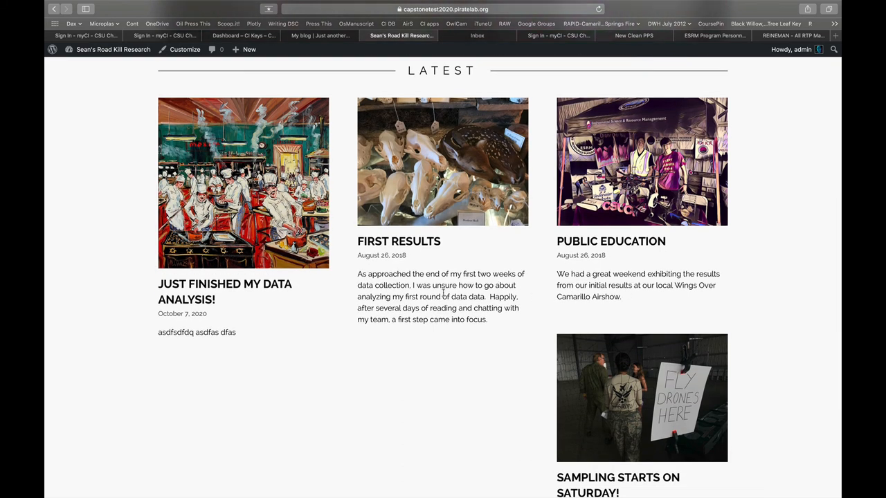
pyautogui.moveTo(346, 434)
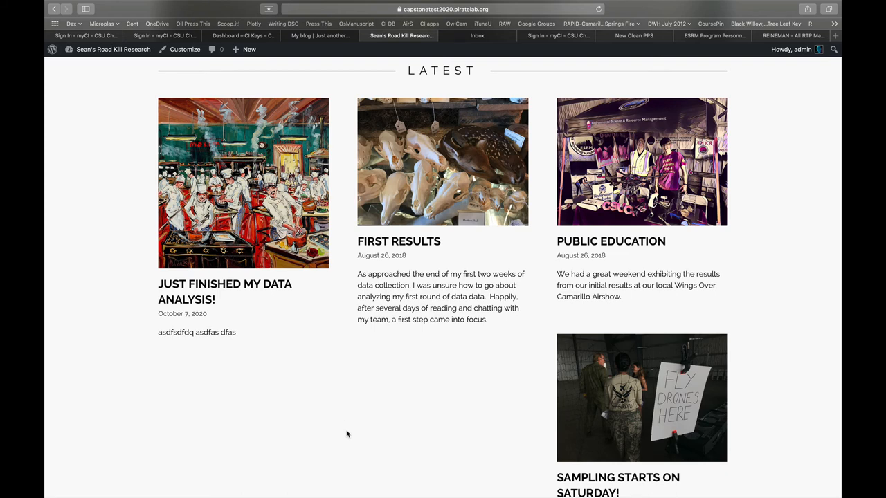
pyautogui.scroll(-3)
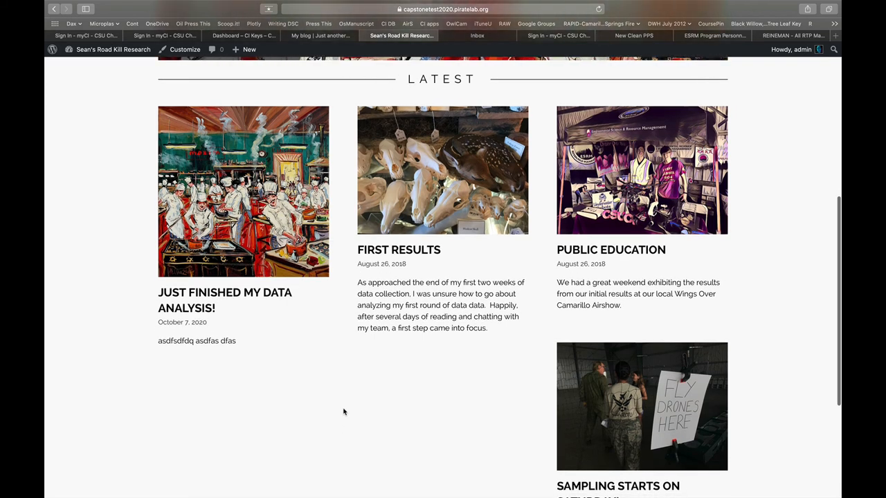
pyautogui.moveTo(414, 321)
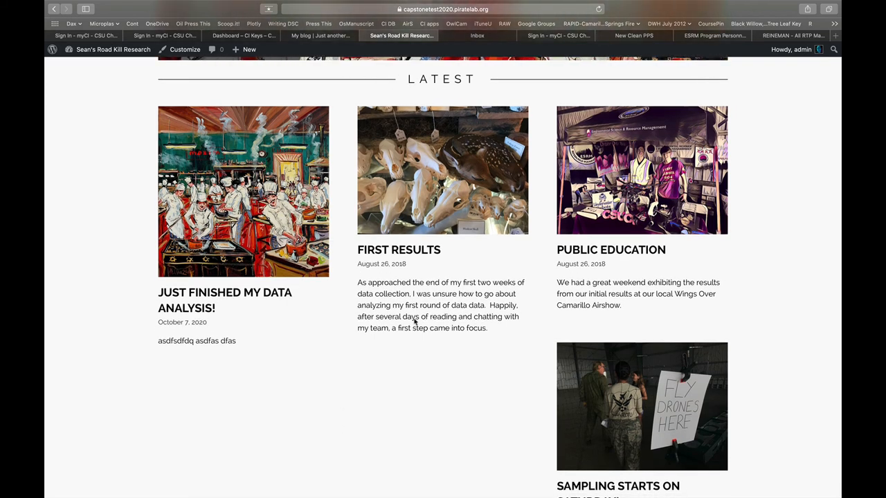
pyautogui.moveTo(621, 346)
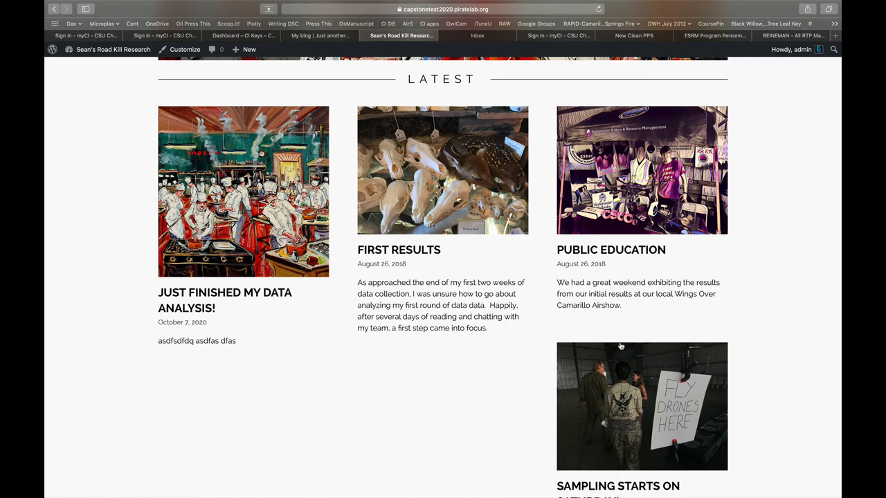
pyautogui.moveTo(616, 366)
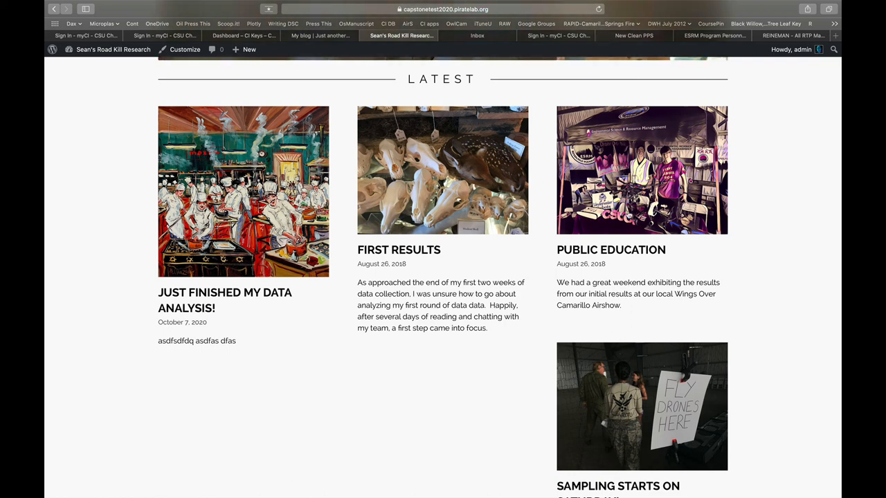
pyautogui.moveTo(598, 363)
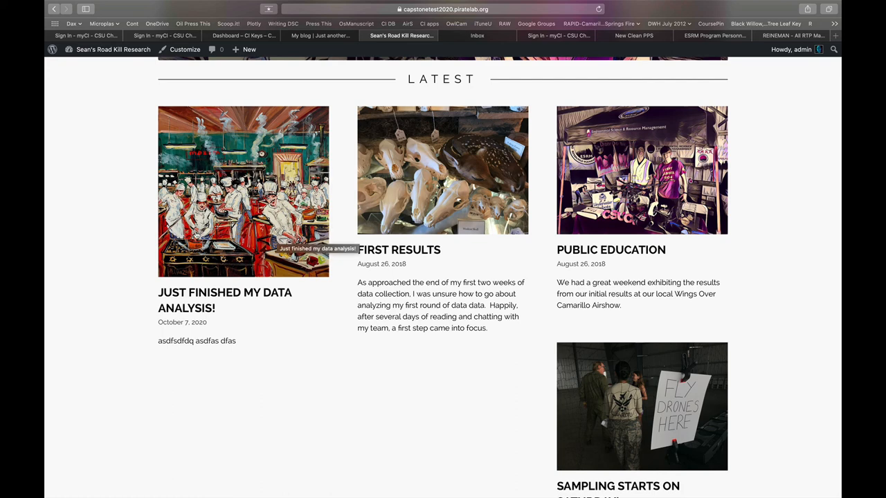
pyautogui.moveTo(333, 240)
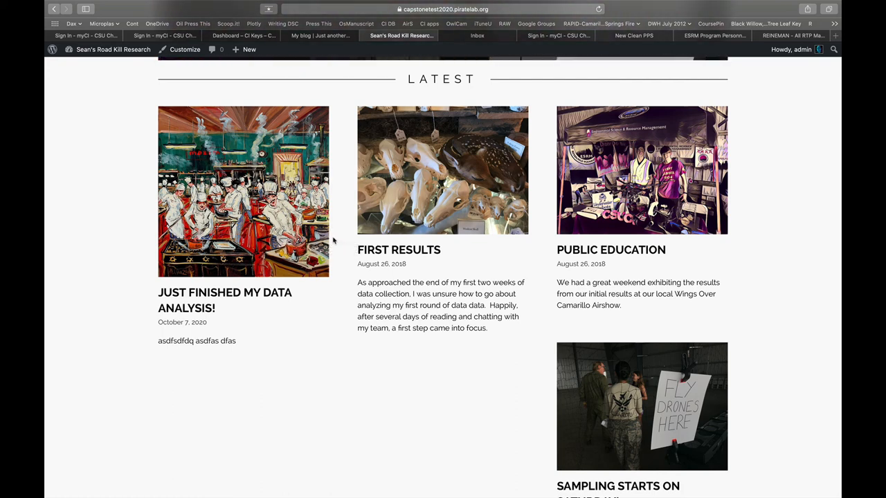
pyautogui.moveTo(605, 276)
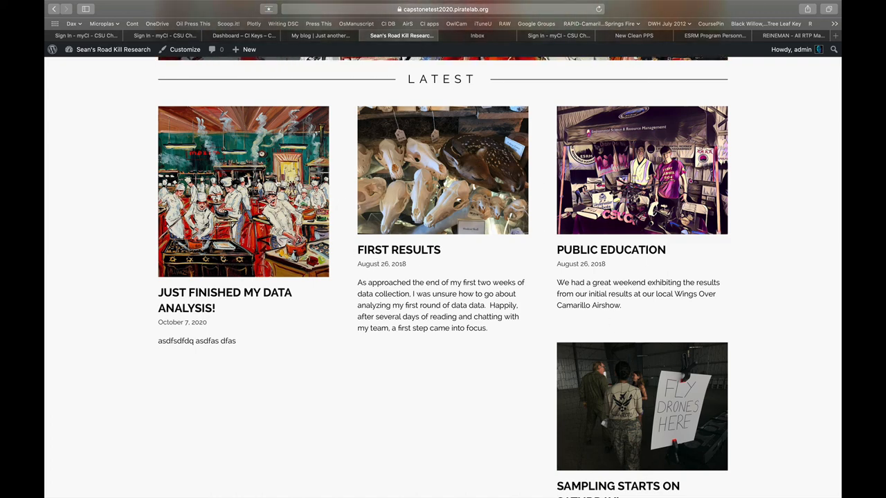
pyautogui.moveTo(243, 192)
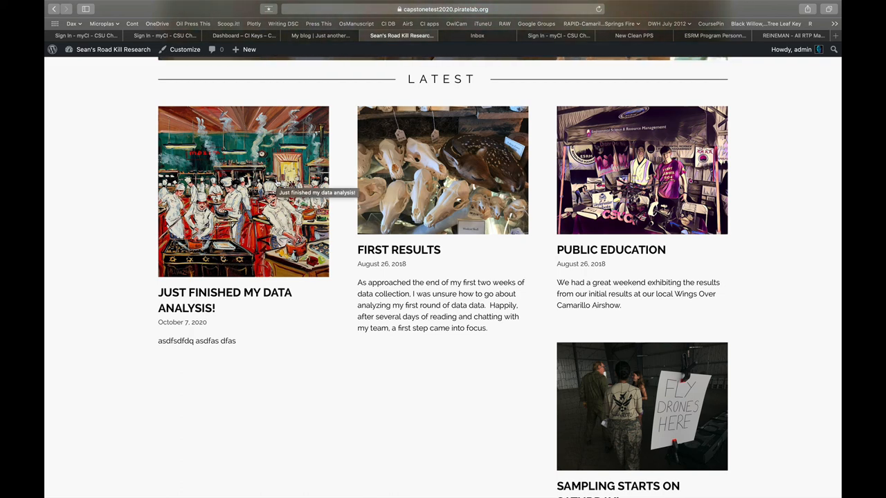
pyautogui.moveTo(442, 270)
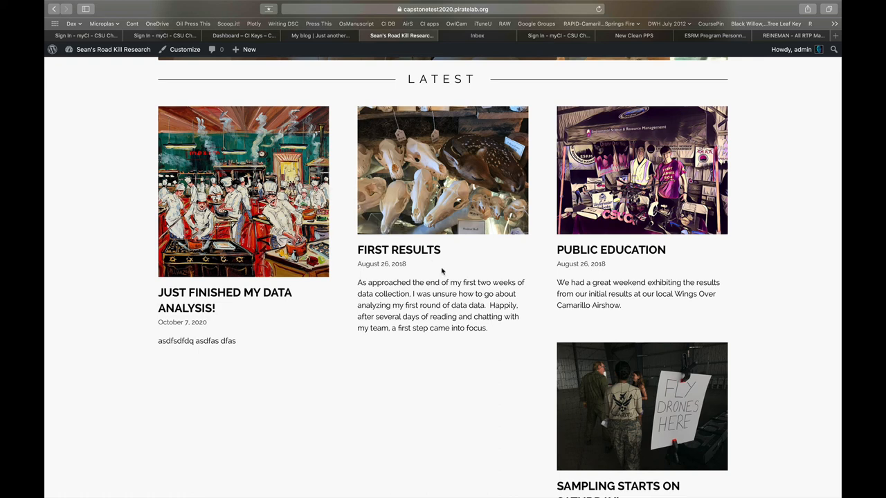
pyautogui.moveTo(542, 339)
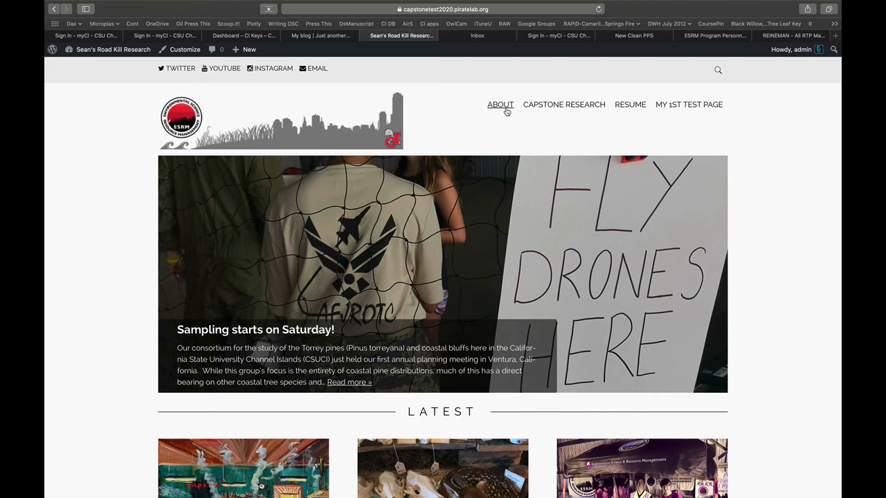
# Browse the About and Capstone Research pages from the top menu, ending on Resume.
pyautogui.click(500, 104)
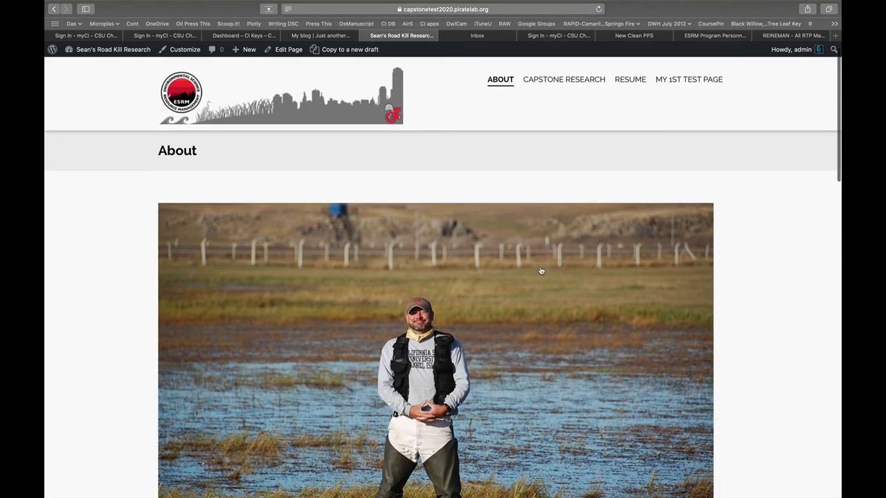
pyautogui.scroll(-3)
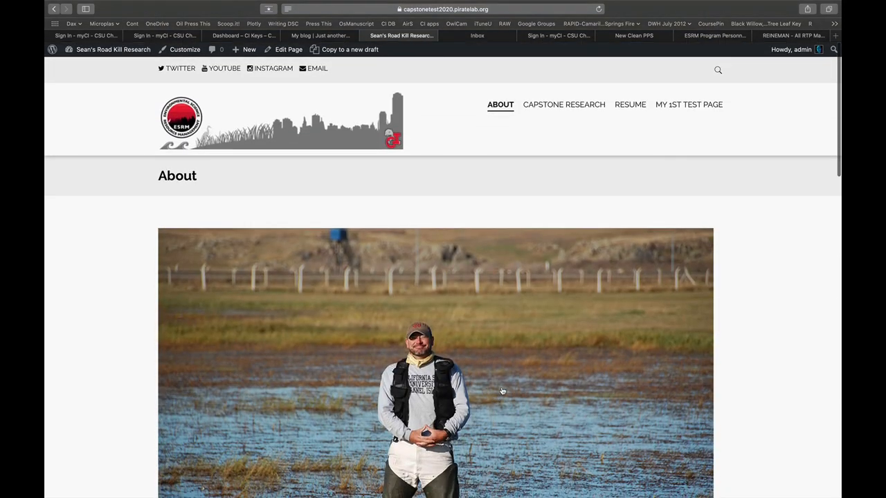
pyautogui.moveTo(562, 141)
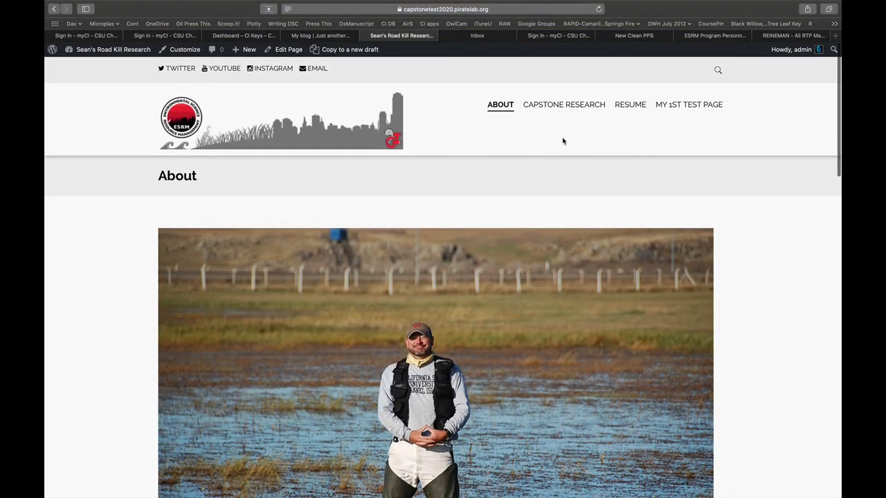
pyautogui.click(563, 104)
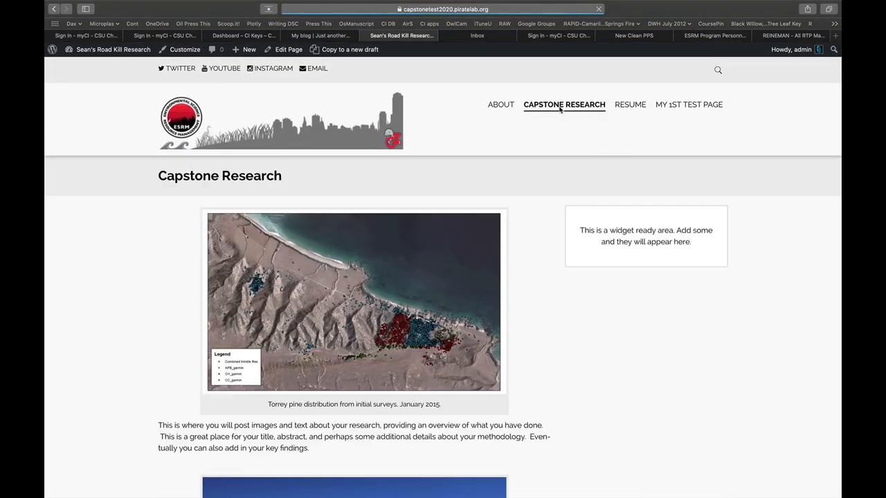
pyautogui.scroll(-3)
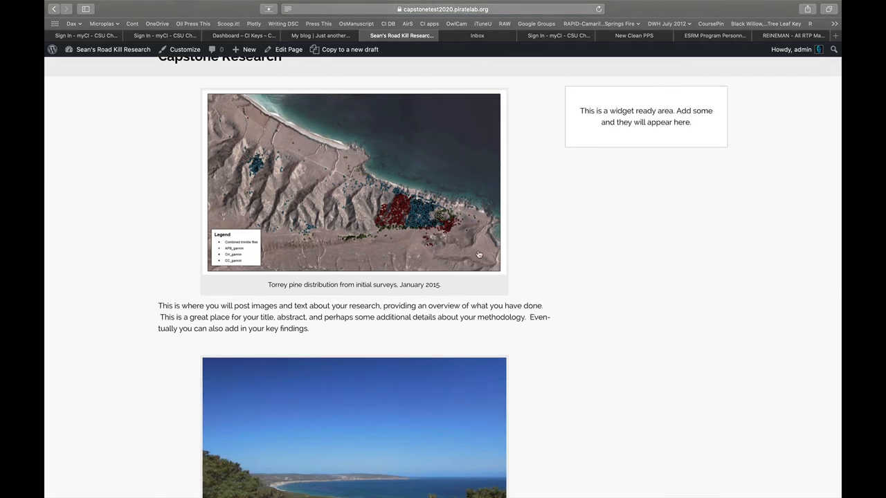
pyautogui.moveTo(498, 181)
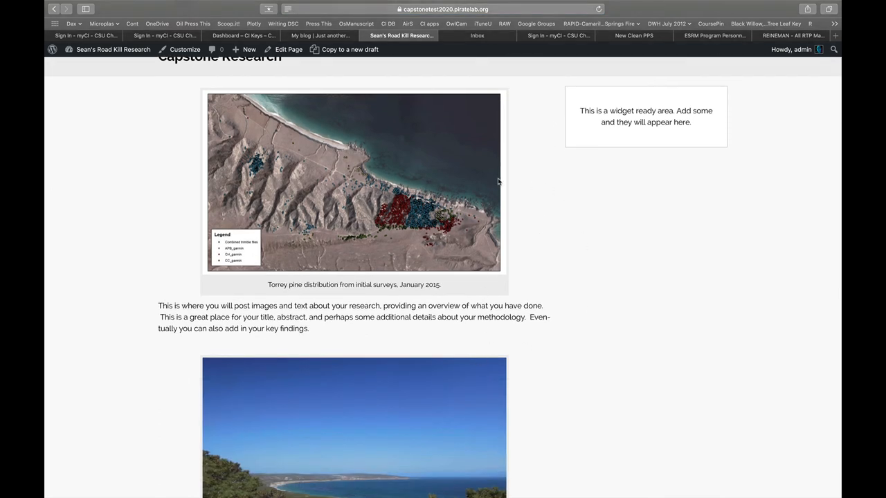
pyautogui.moveTo(442, 185)
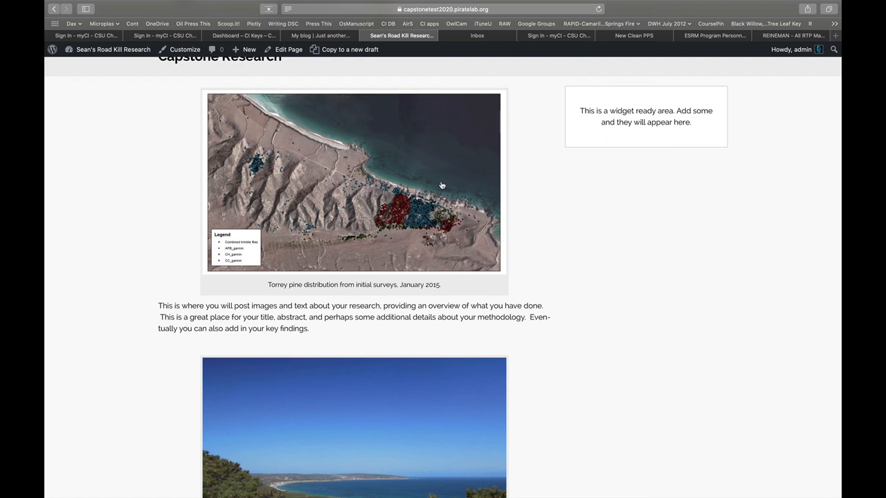
pyautogui.moveTo(405, 275)
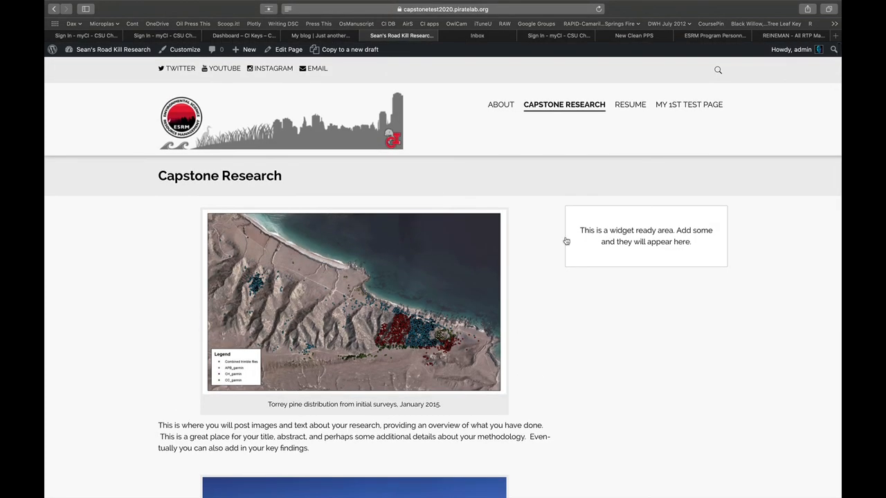
pyautogui.click(629, 104)
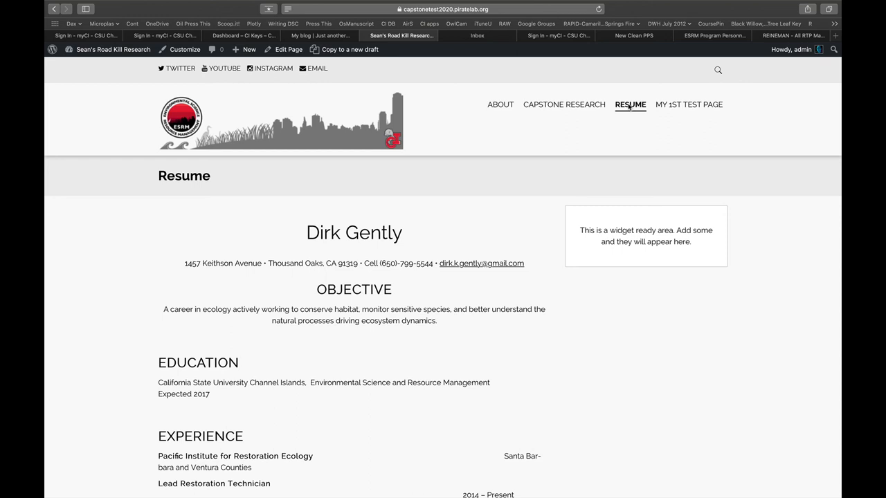
pyautogui.moveTo(699, 109)
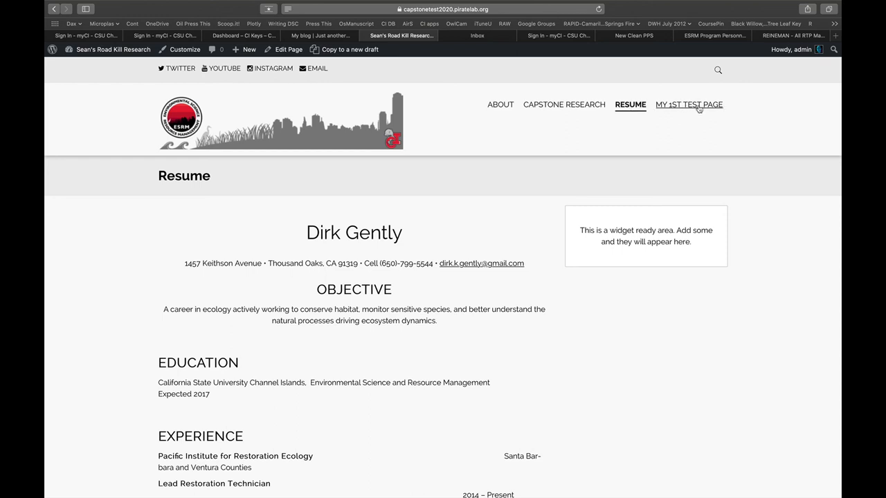
# Move 'My 1st Test Page' to the Trash from the All Pages list.
pyautogui.click(113, 49)
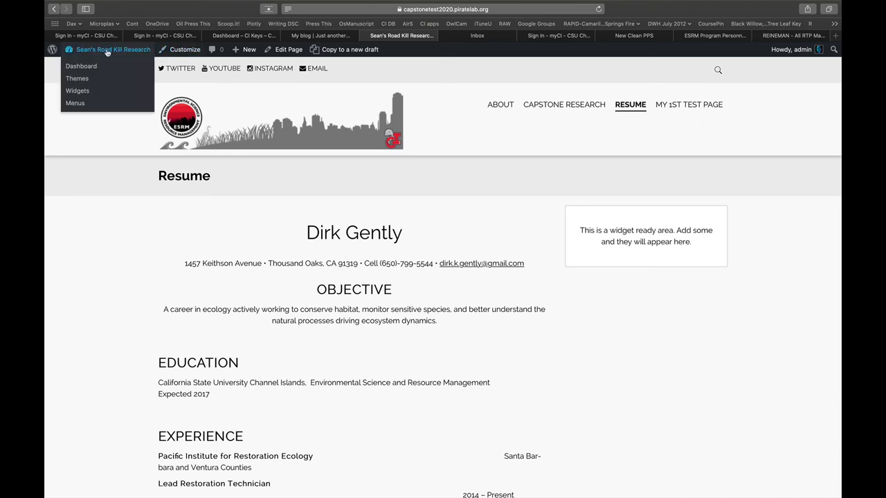
pyautogui.click(80, 66)
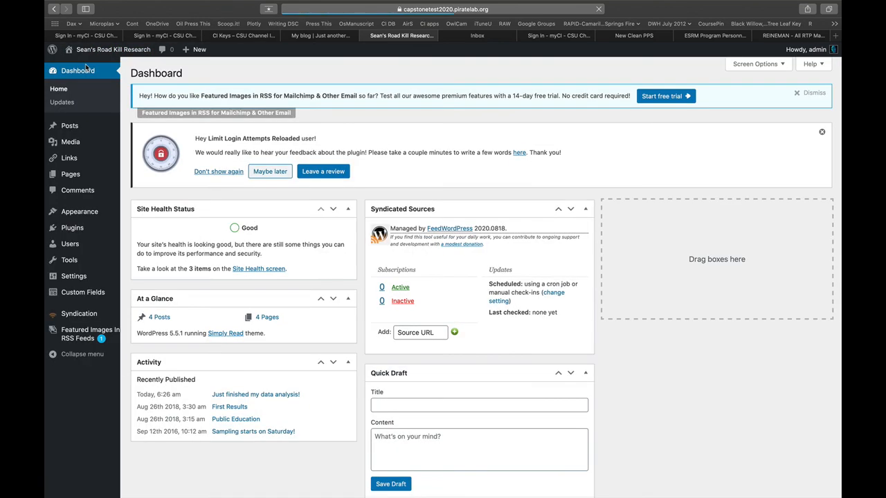
pyautogui.moveTo(69, 173)
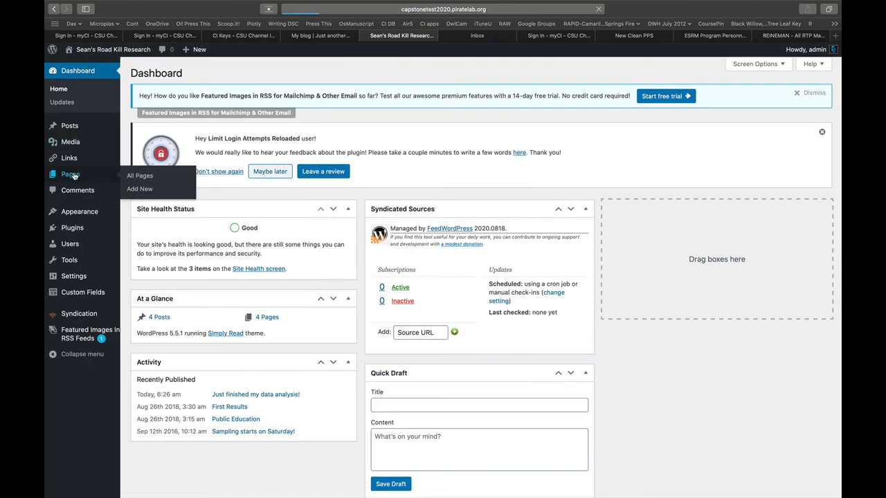
pyautogui.click(140, 175)
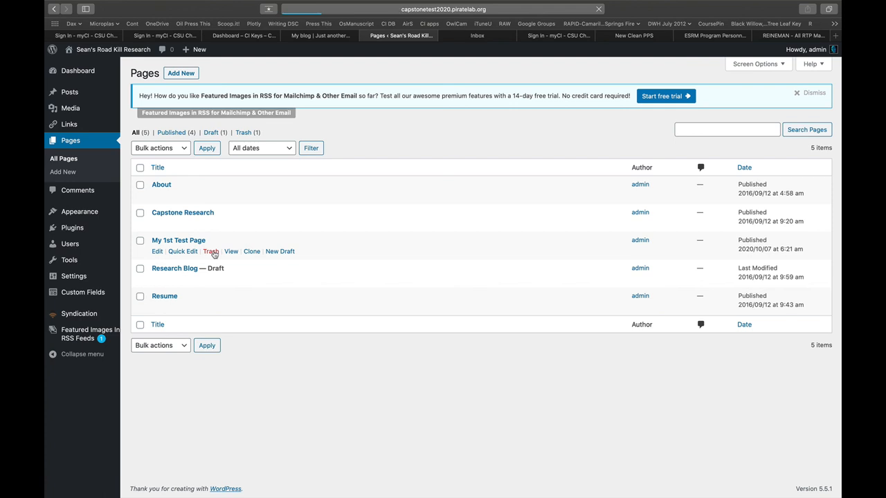
pyautogui.click(211, 251)
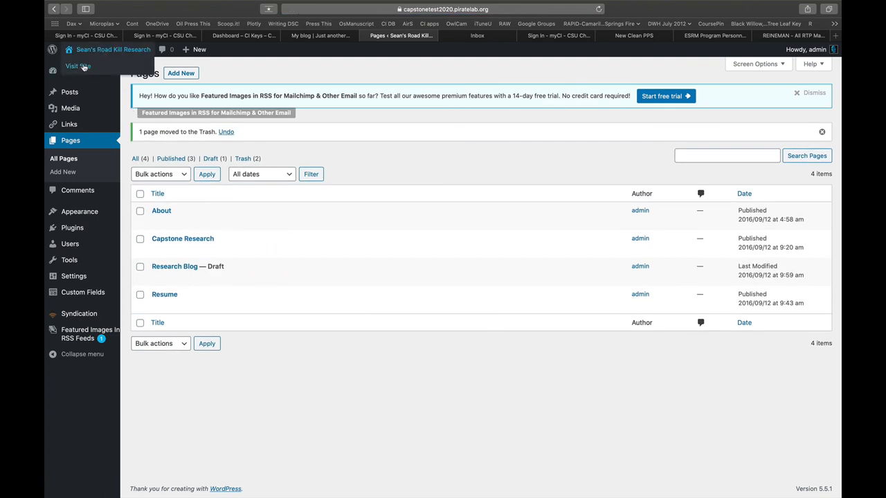
# View the live homepage to confirm the test page left the menu and the post appears in the slider.
pyautogui.click(77, 66)
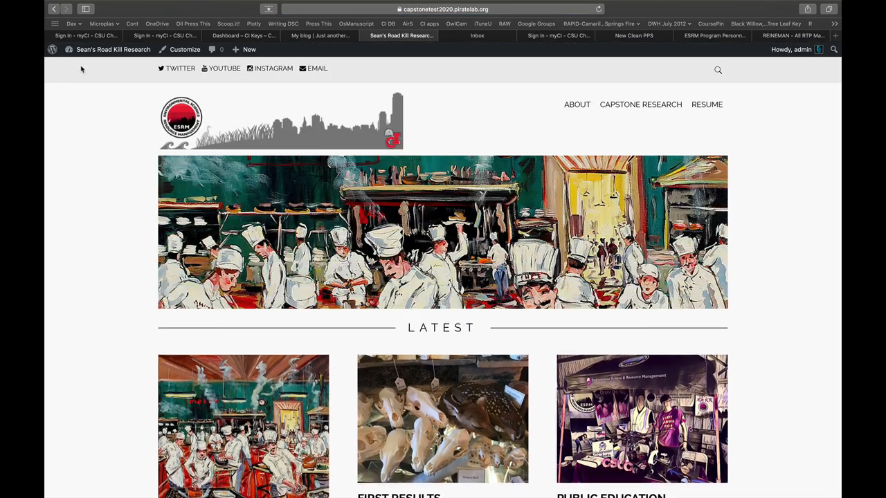
pyautogui.scroll(-3)
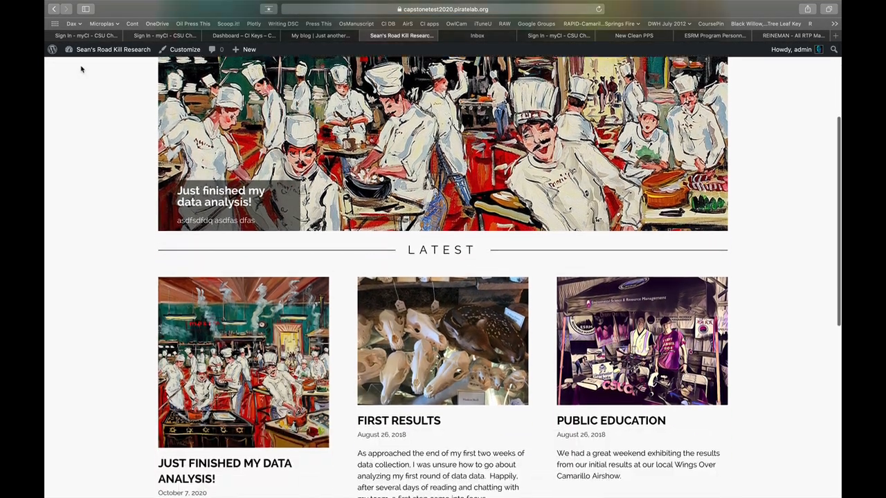
pyautogui.scroll(3)
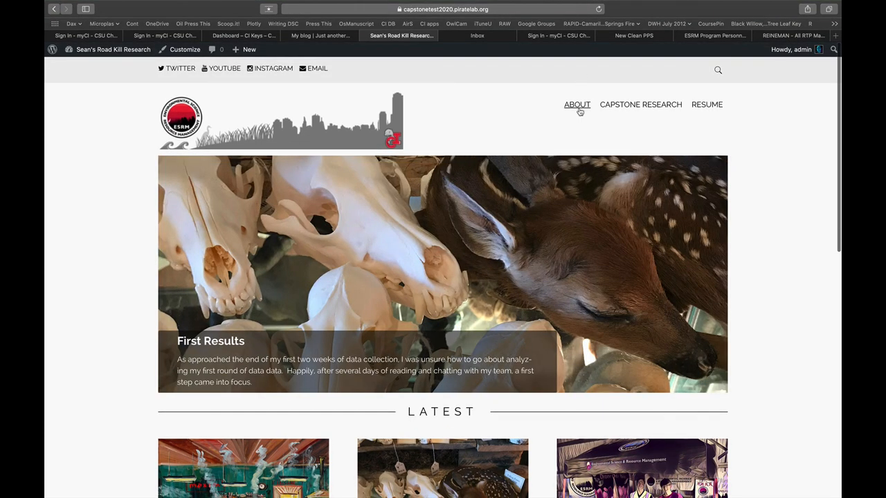
pyautogui.moveTo(643, 120)
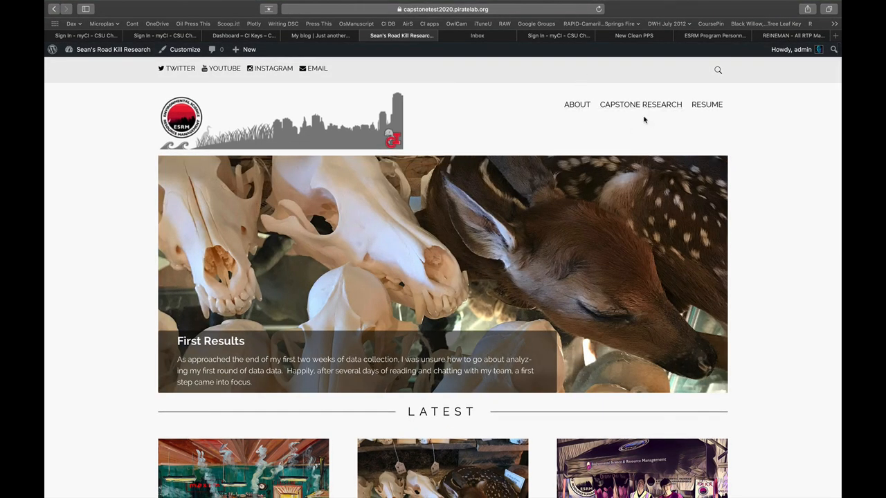